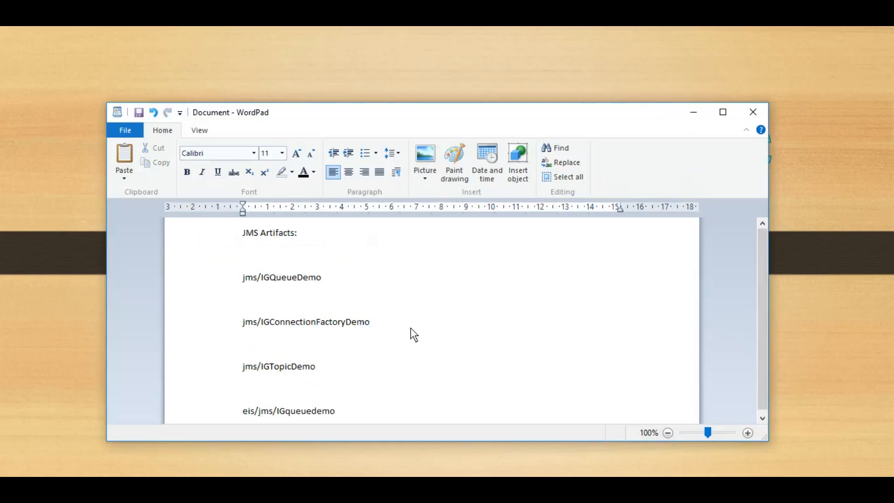
Create the MessagePublishService SOA project as a Composite With BPEL Process
{"action": "left_click", "coordinate": [243, 321]}
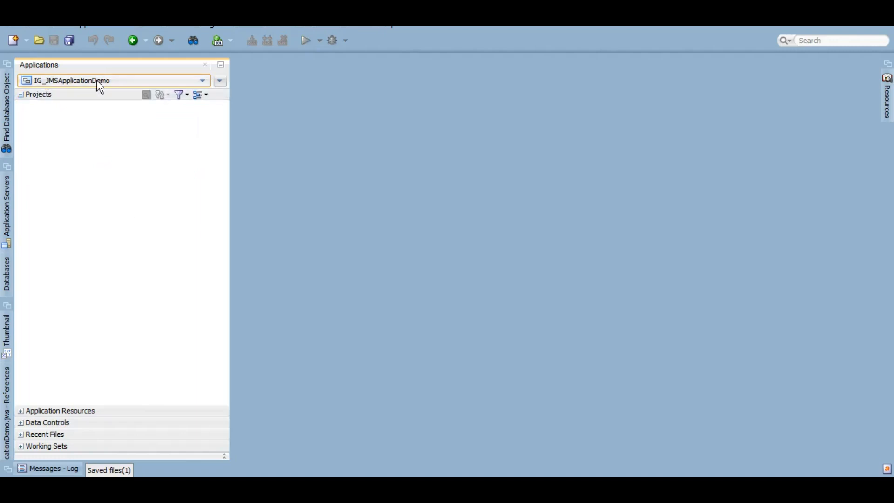
{"action": "mouse_move", "coordinate": [146, 173]}
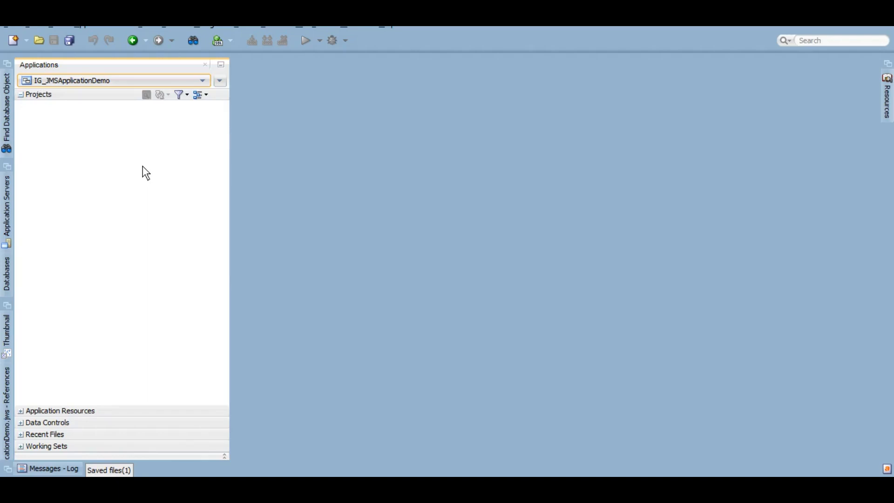
{"action": "left_click", "coordinate": [13, 40]}
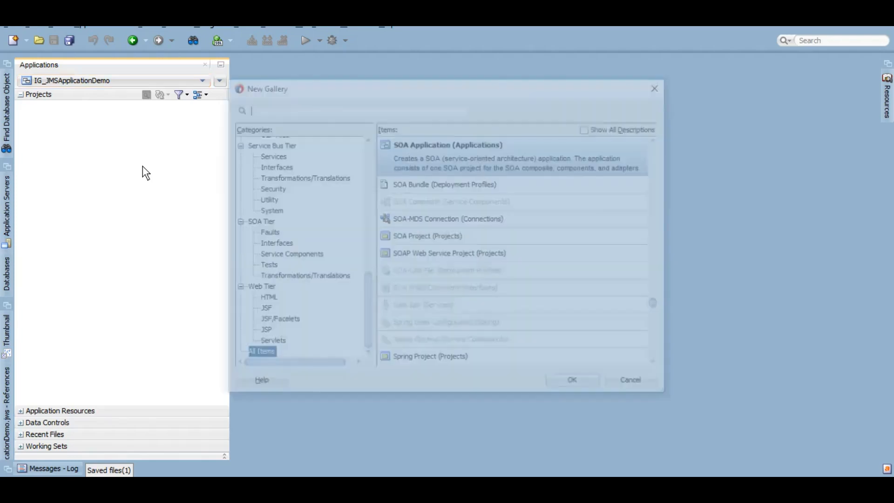
{"action": "type", "text": "soa proj"}
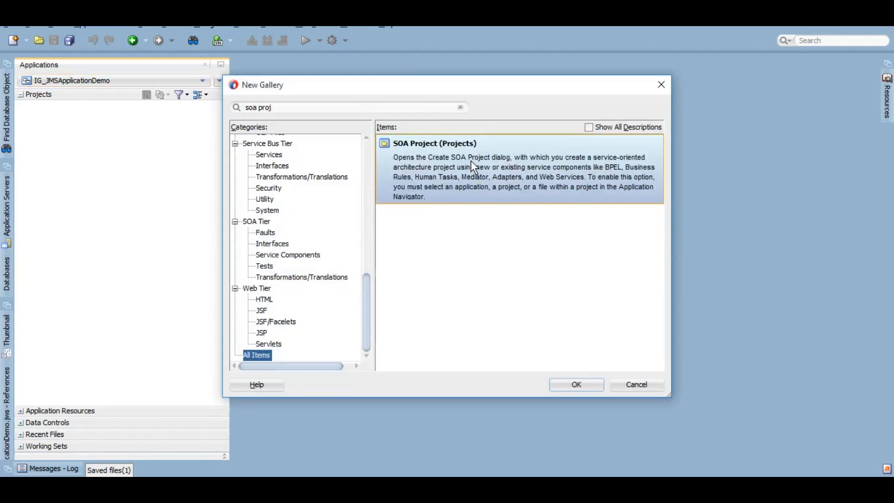
{"action": "left_click", "coordinate": [576, 384]}
{"action": "type", "text": "MessagePublishServ"}
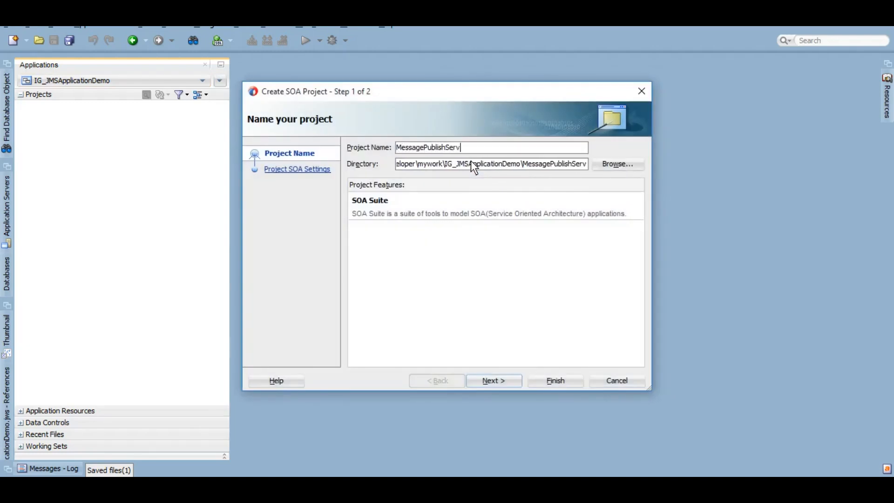
{"action": "type", "text": "ice"}
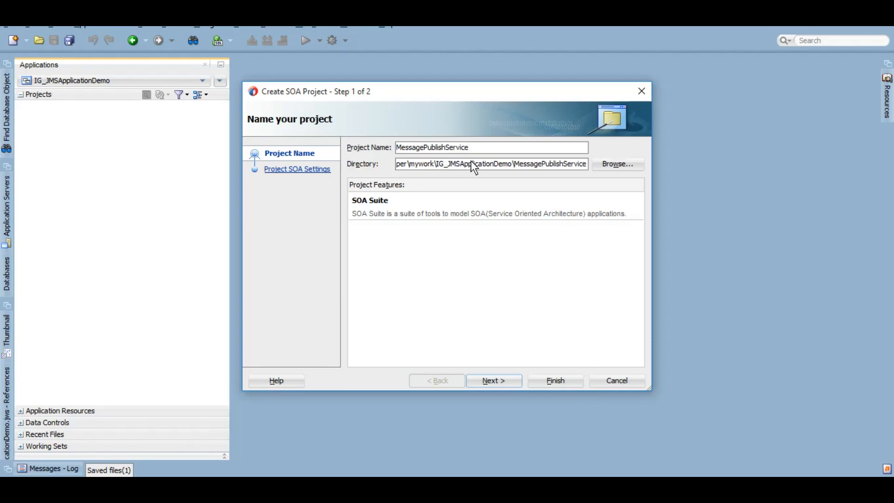
{"action": "mouse_move", "coordinate": [496, 368]}
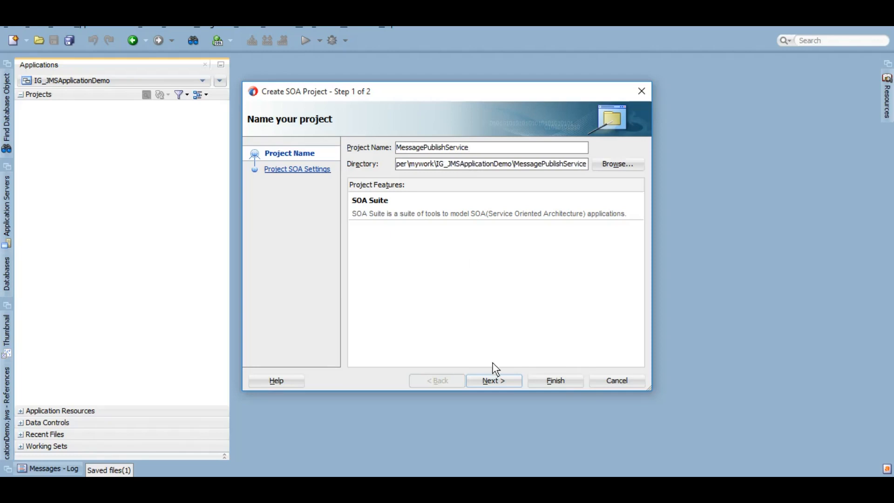
{"action": "left_click", "coordinate": [492, 380]}
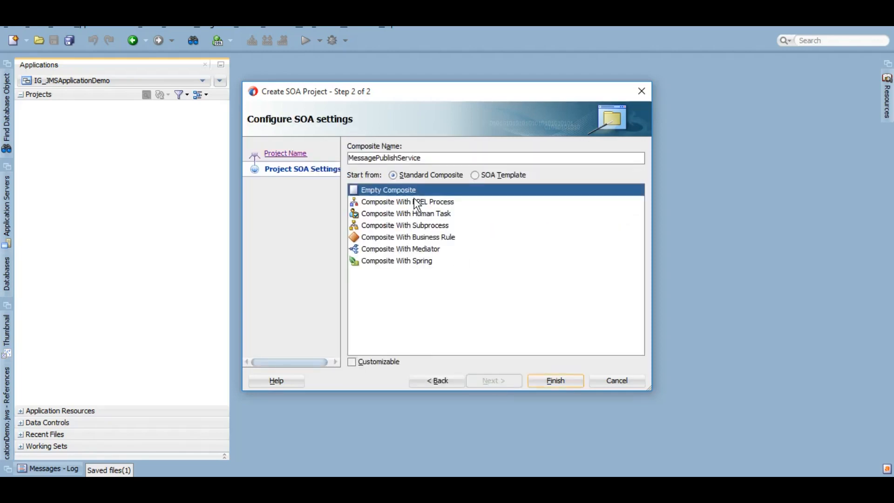
{"action": "left_click", "coordinate": [408, 202]}
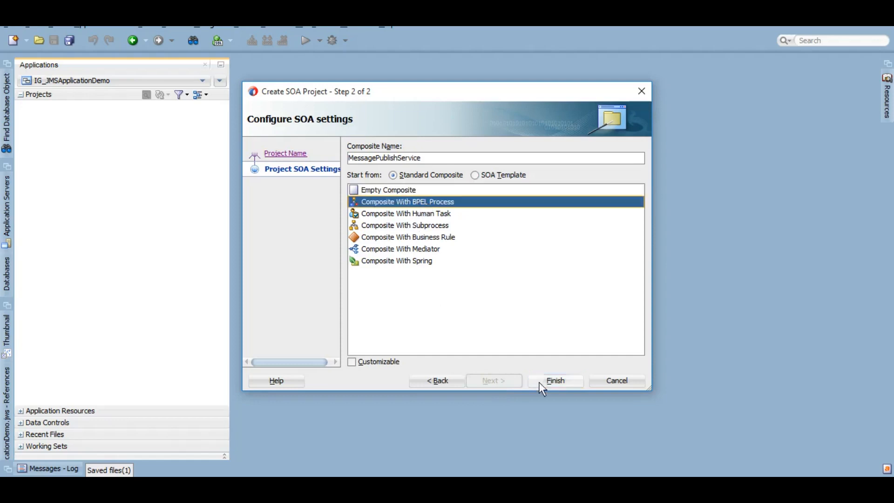
{"action": "left_click", "coordinate": [555, 380]}
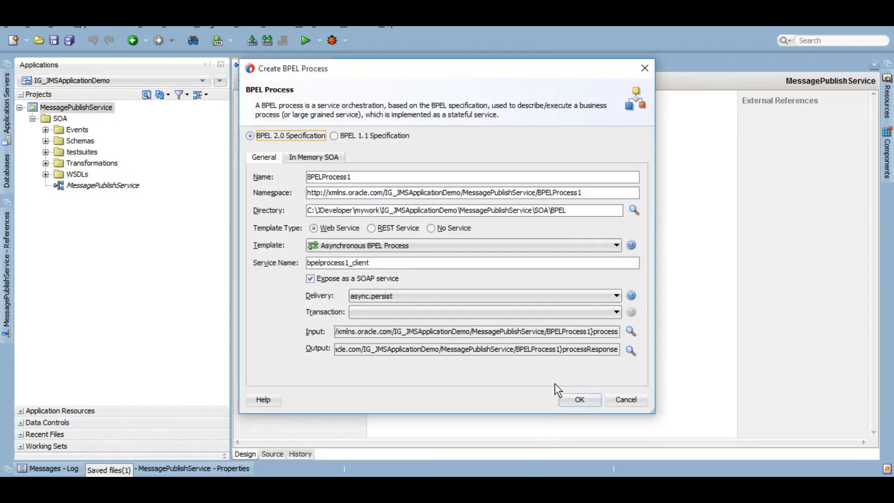
{"action": "mouse_move", "coordinate": [573, 252]}
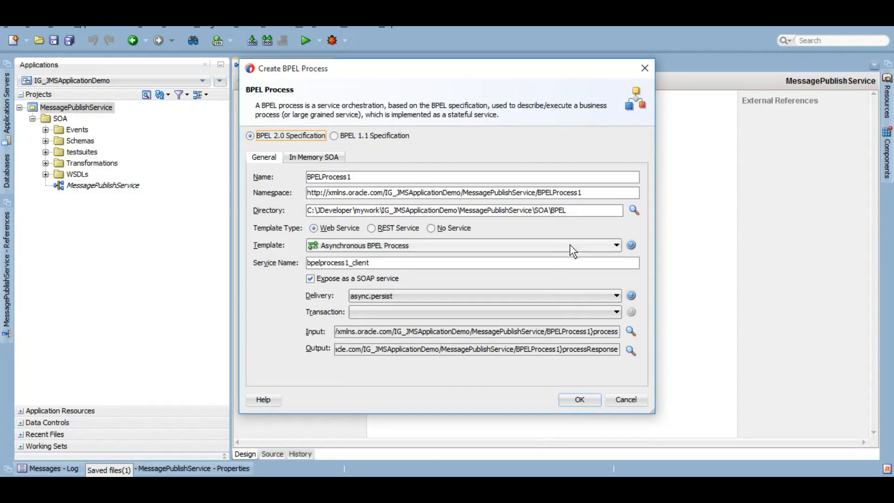
Create BPELProcess1 with the Synchronous BPEL Process template
{"action": "left_click", "coordinate": [462, 245]}
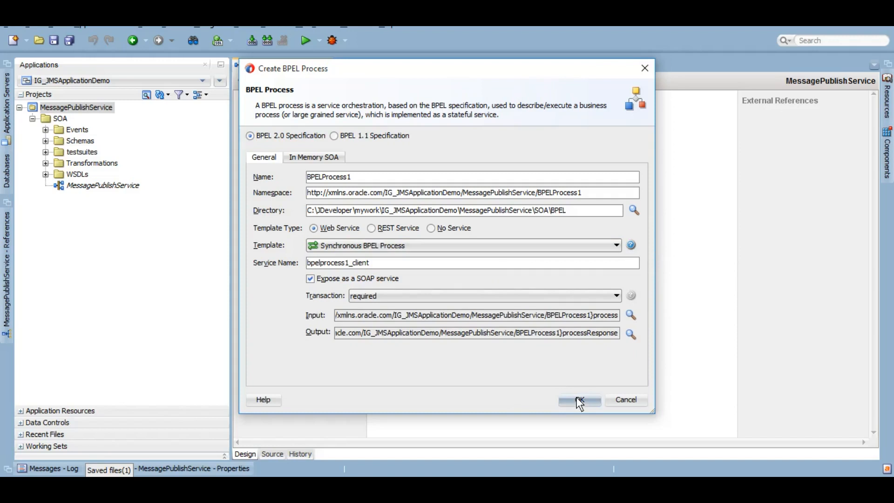
{"action": "left_click", "coordinate": [579, 399]}
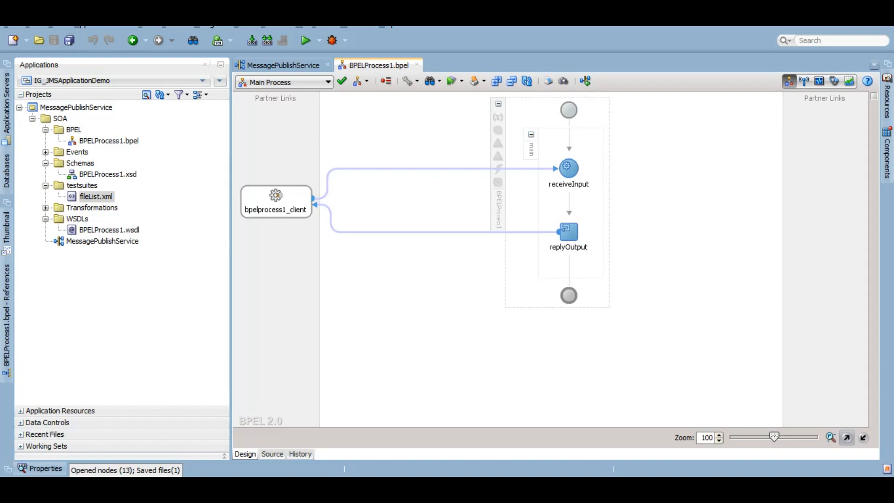
Return to the MessagePublishService composite editor
{"action": "left_click", "coordinate": [283, 65]}
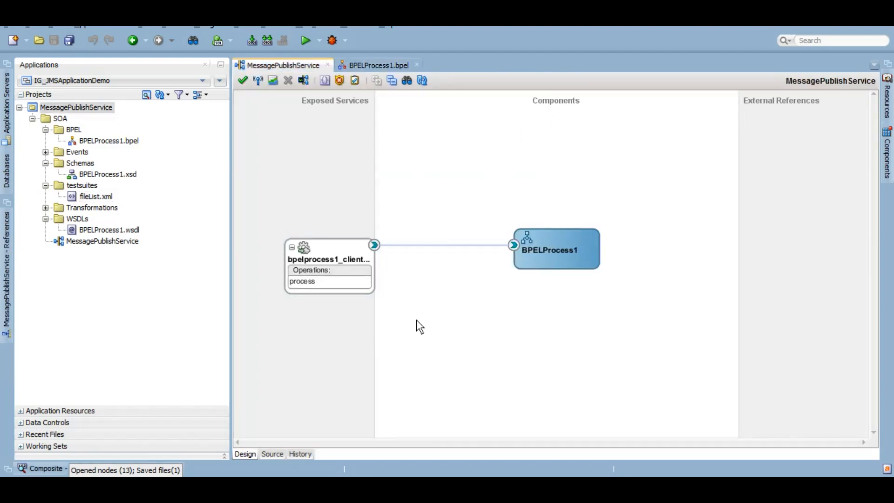
{"action": "mouse_move", "coordinate": [790, 194]}
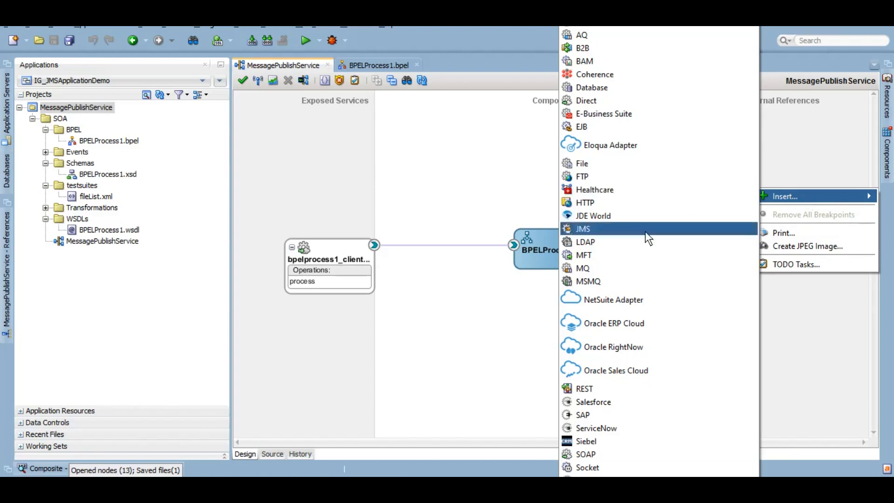
Add a PublishToQueue JMS reference using Oracle Weblogic JMS and the AppServer connection
{"action": "left_click", "coordinate": [582, 229]}
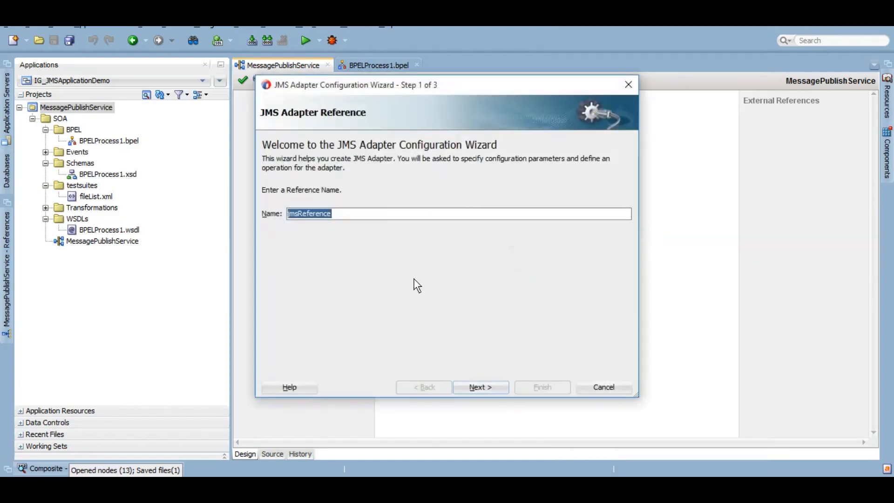
{"action": "type", "text": "PublishToQueue"}
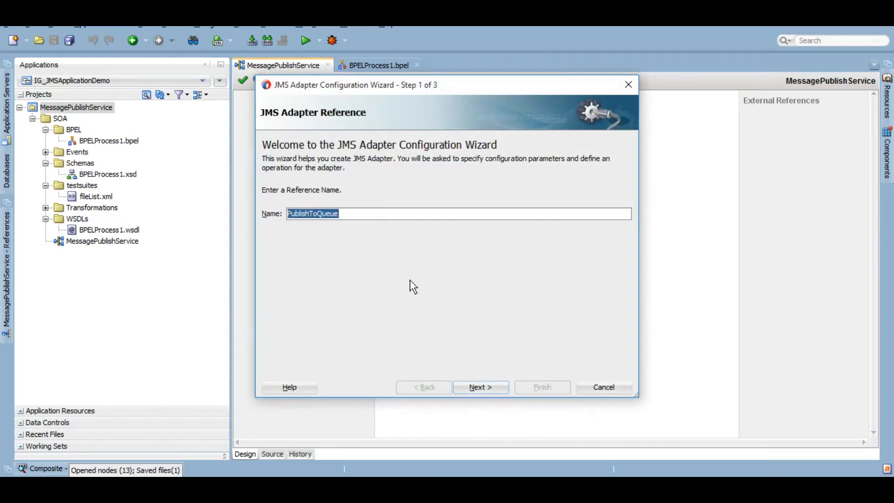
{"action": "left_click", "coordinate": [480, 387]}
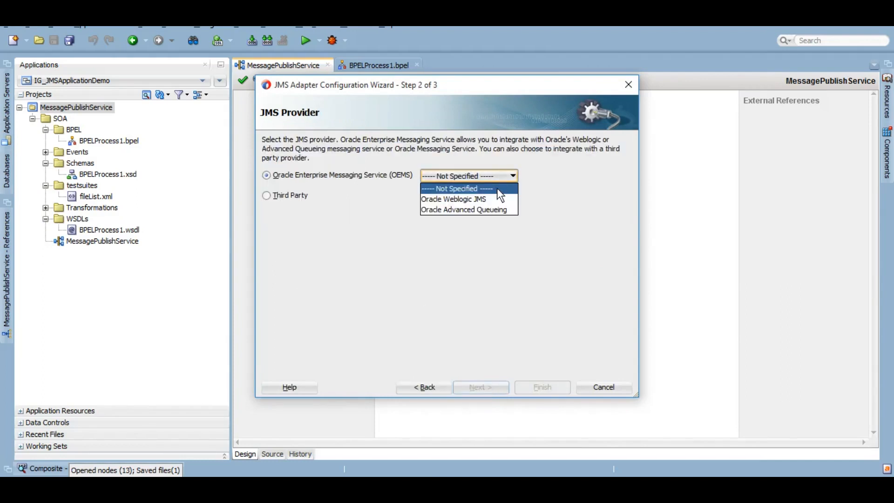
{"action": "mouse_move", "coordinate": [453, 199]}
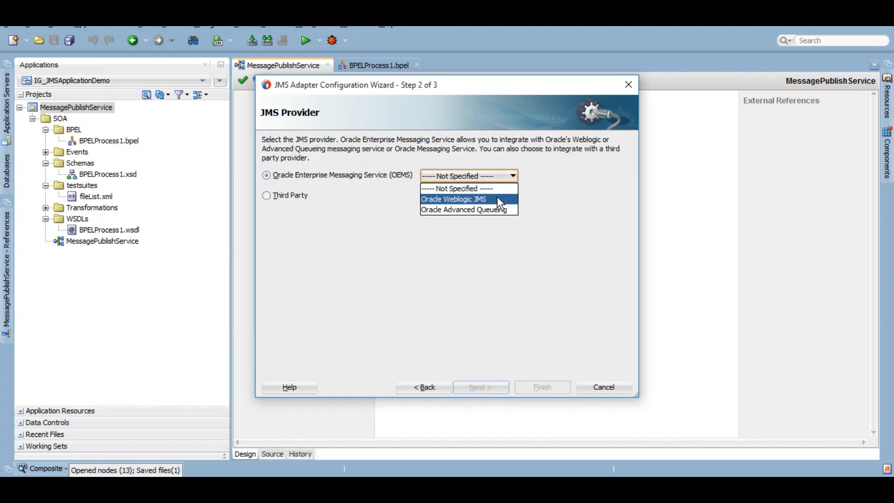
{"action": "left_click", "coordinate": [453, 199]}
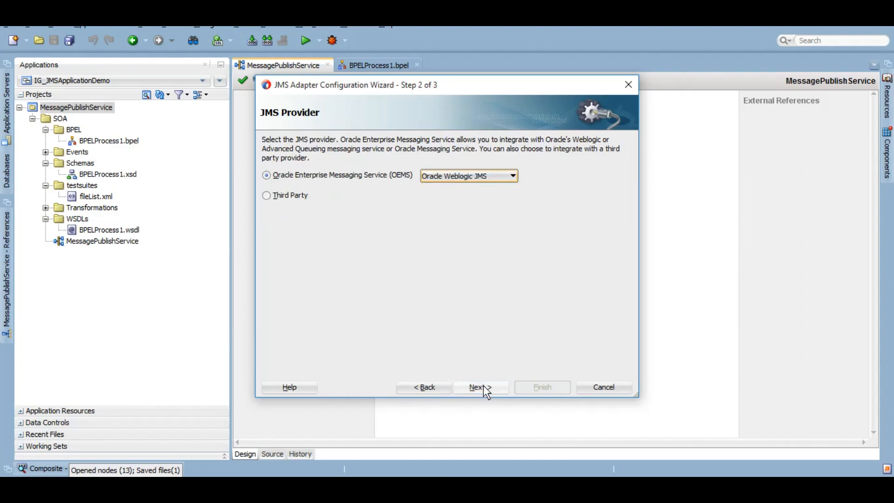
{"action": "left_click", "coordinate": [480, 387]}
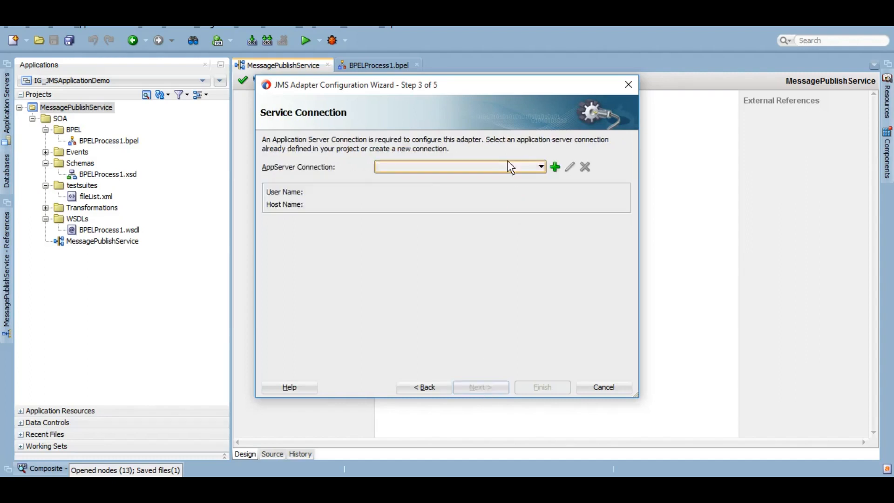
{"action": "left_click", "coordinate": [539, 166]}
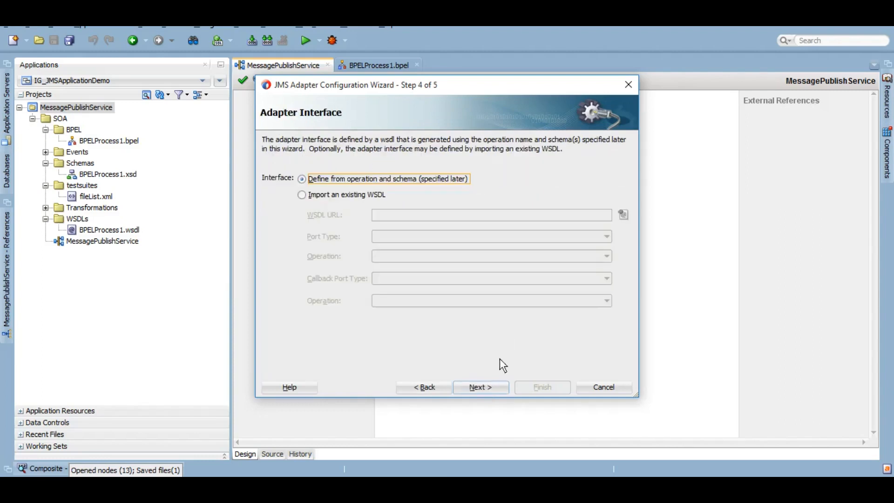
Choose Produce Message as the JMS adapter's operation type
{"action": "left_click", "coordinate": [480, 386]}
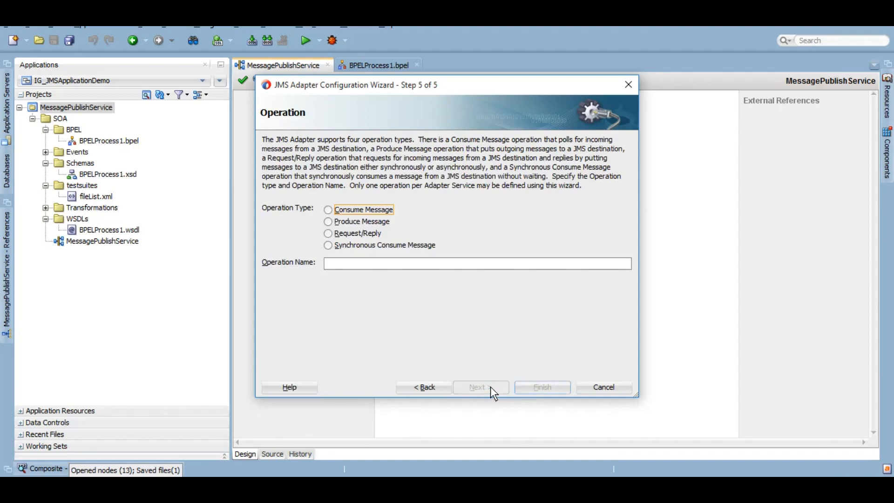
{"action": "left_click", "coordinate": [328, 221]}
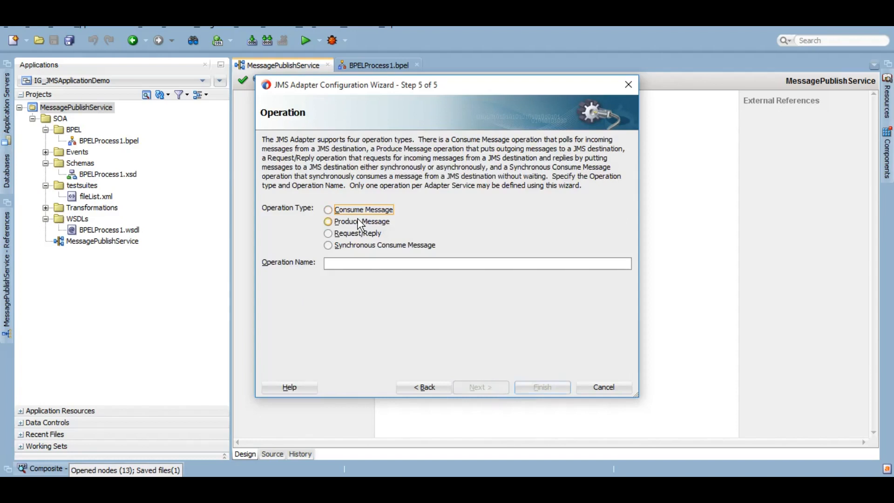
{"action": "mouse_move", "coordinate": [360, 221]}
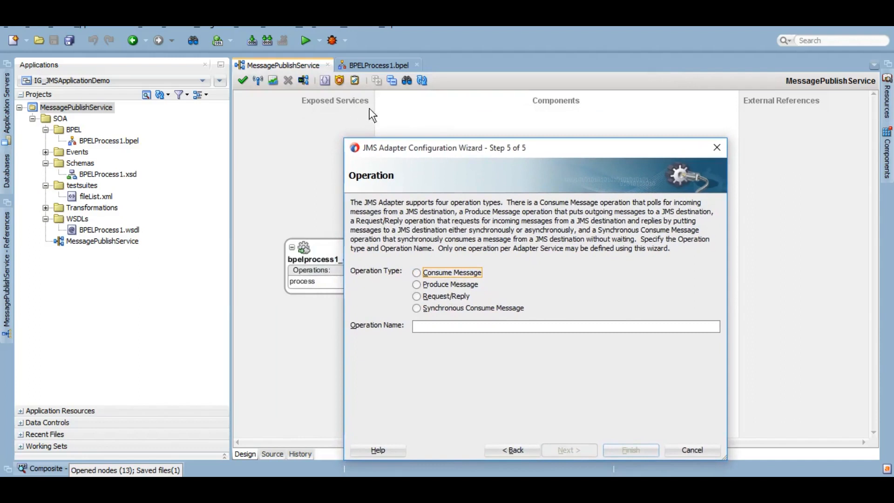
{"action": "mouse_move", "coordinate": [766, 111]}
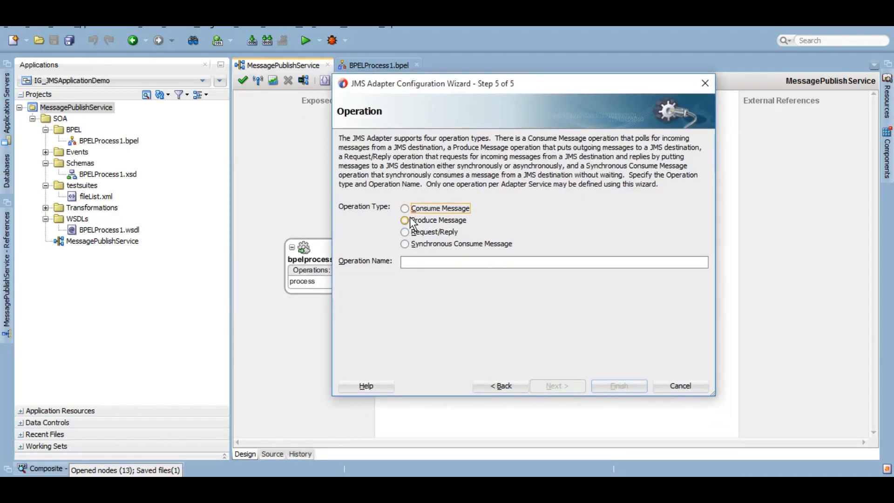
{"action": "left_click", "coordinate": [404, 220]}
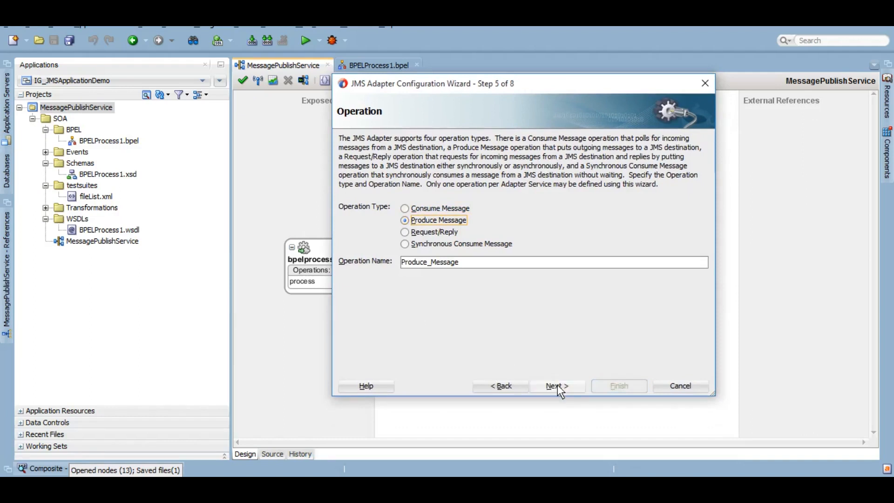
{"action": "left_click", "coordinate": [556, 386]}
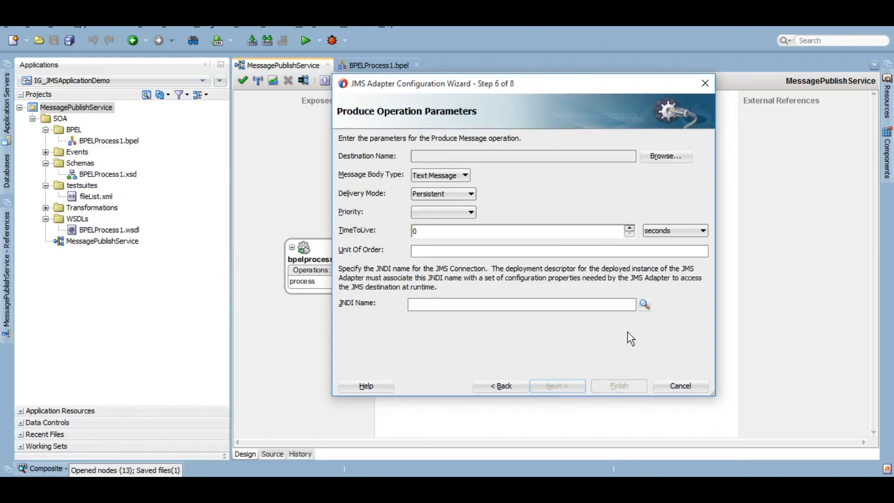
{"action": "mouse_move", "coordinate": [365, 313]}
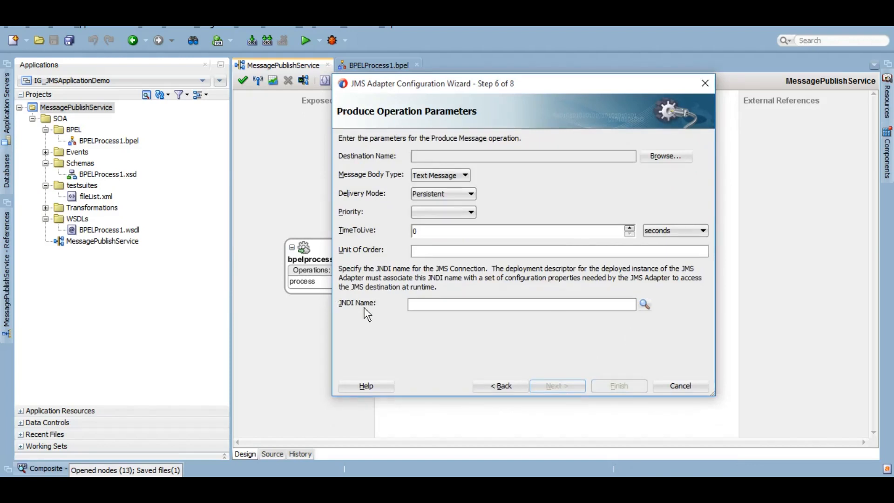
{"action": "mouse_move", "coordinate": [379, 313]}
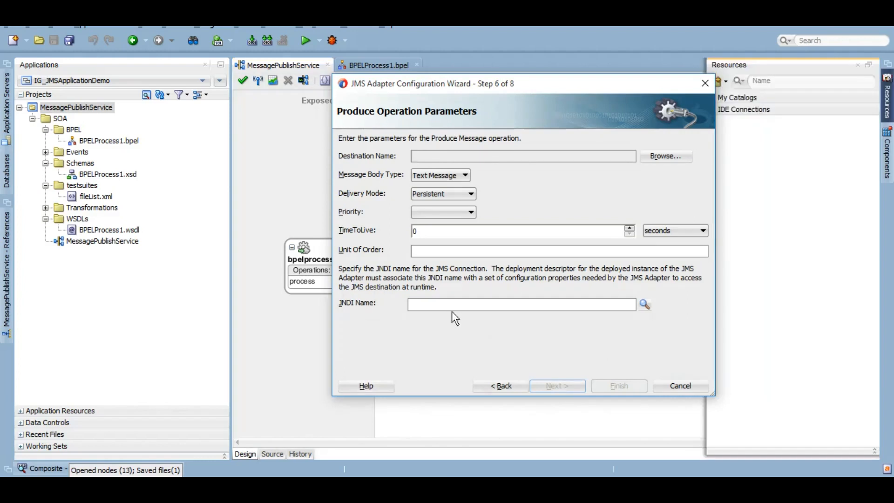
Enter eis/jms/IGqueuedemo as the produce operation's JNDI name
{"action": "type", "text": "eis/jms/IGqueuedemo"}
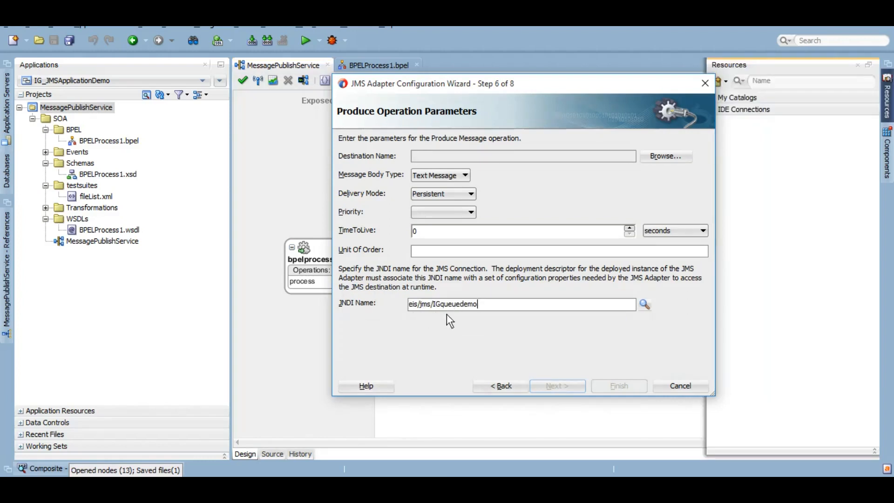
{"action": "mouse_move", "coordinate": [524, 176]}
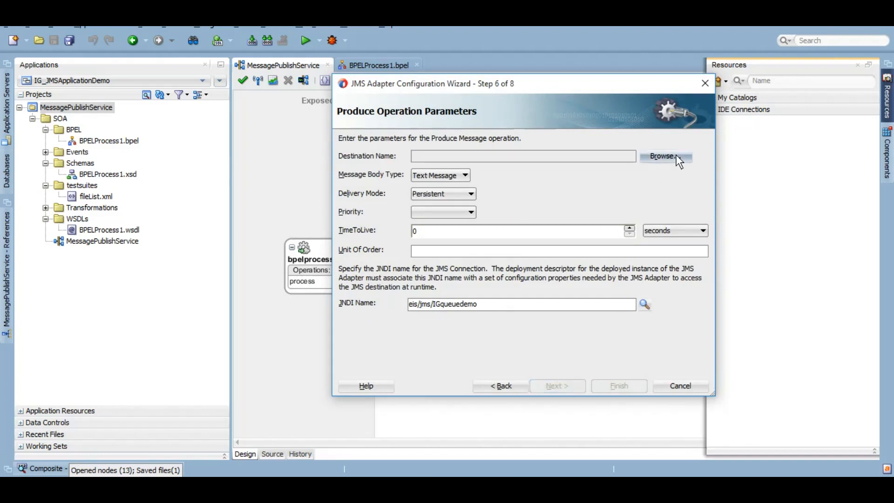
{"action": "mouse_move", "coordinate": [669, 207]}
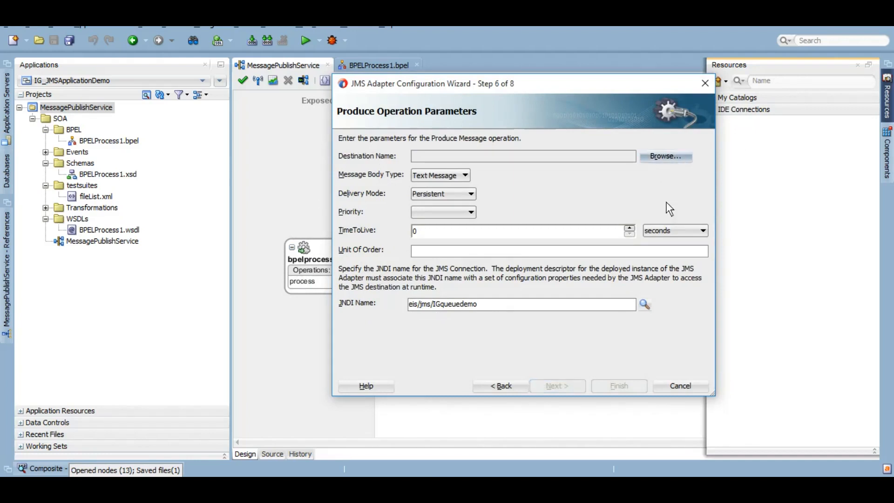
Browse queues and pick IGQueueDemo under IGJMSModule as the destination
{"action": "left_click", "coordinate": [664, 155]}
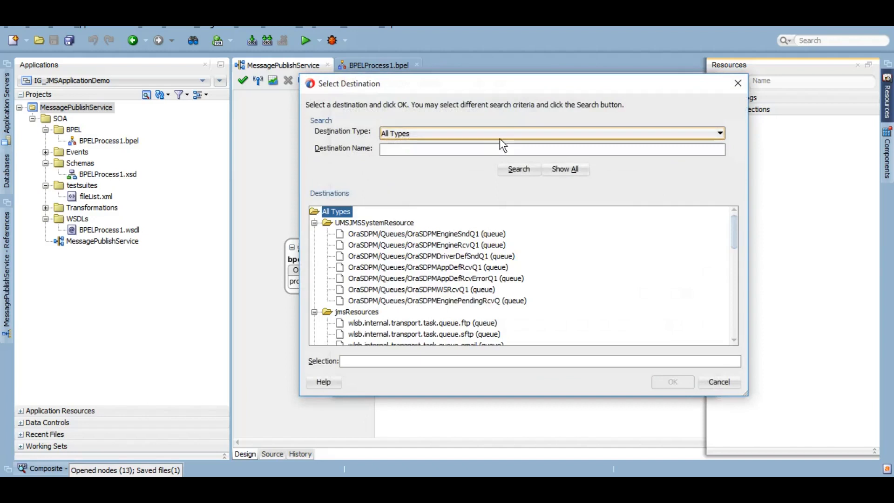
{"action": "left_click", "coordinate": [551, 132]}
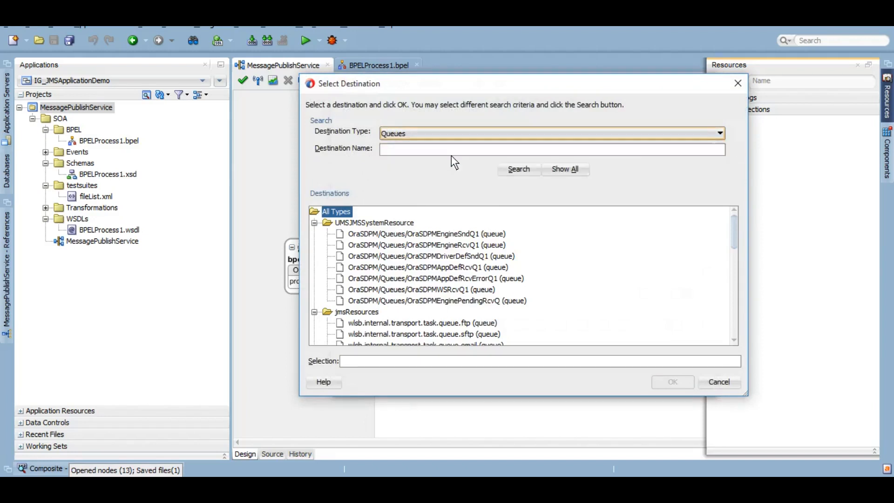
{"action": "scroll", "scroll_direction": "down", "scroll_amount": 3}
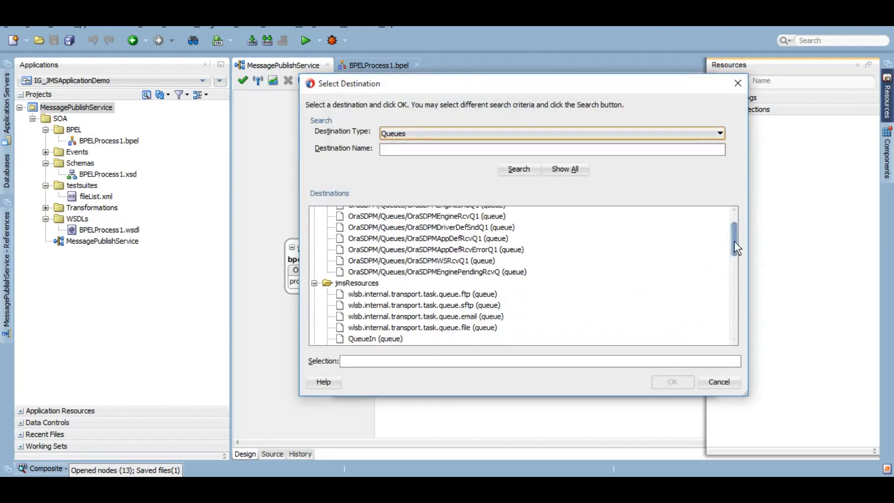
{"action": "scroll", "scroll_direction": "down", "scroll_amount": 3}
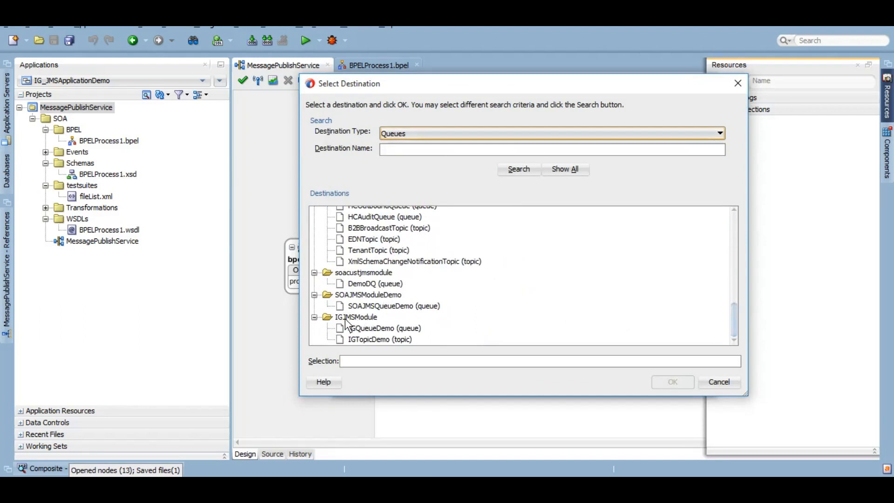
{"action": "left_click", "coordinate": [383, 328]}
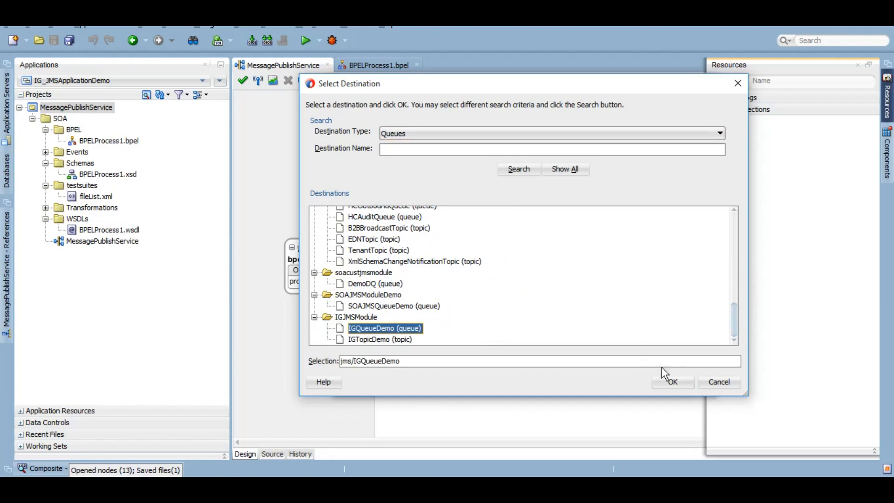
{"action": "left_click", "coordinate": [672, 381]}
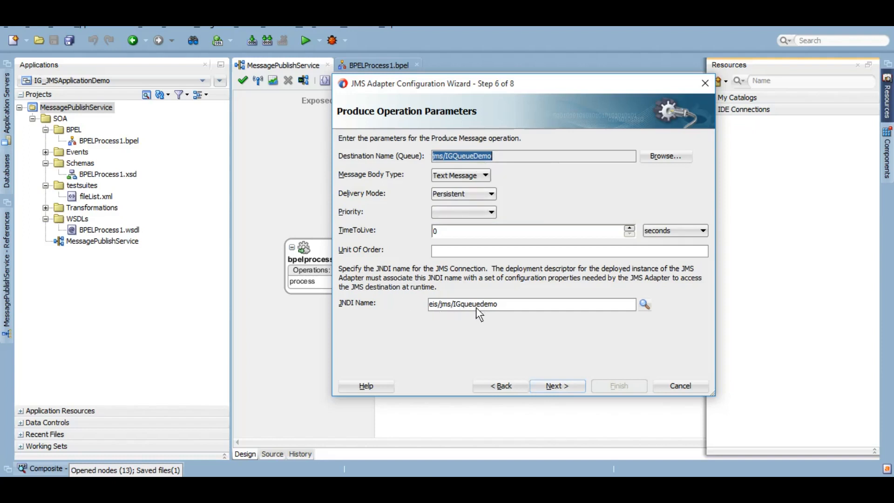
Use BPELProcess1.xsd's process element as the message schema and finish the adapter
{"action": "left_click", "coordinate": [556, 385]}
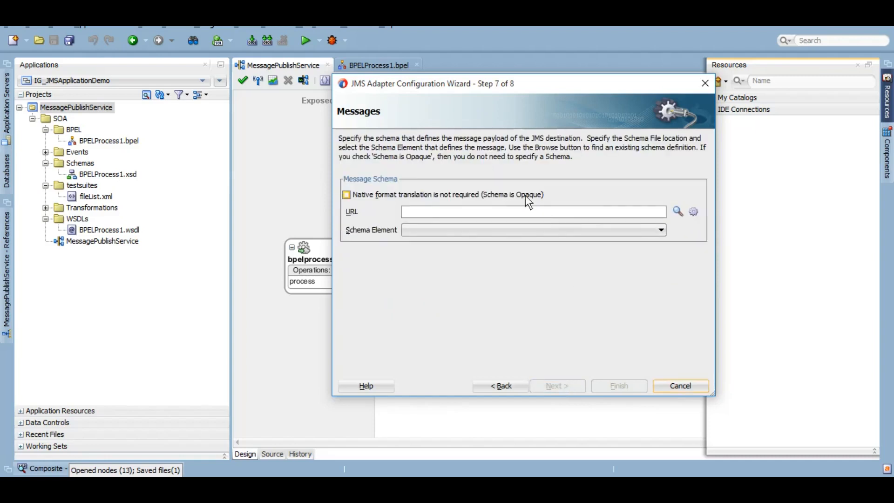
{"action": "mouse_move", "coordinate": [528, 202]}
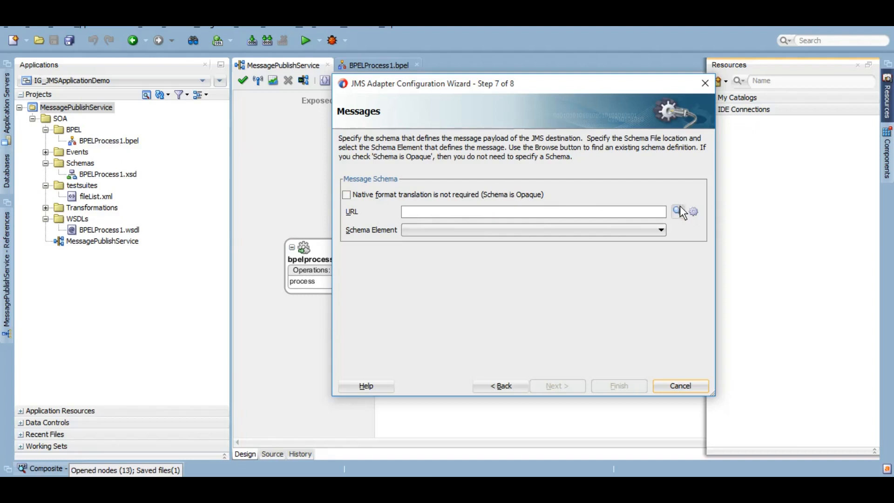
{"action": "left_click", "coordinate": [678, 211]}
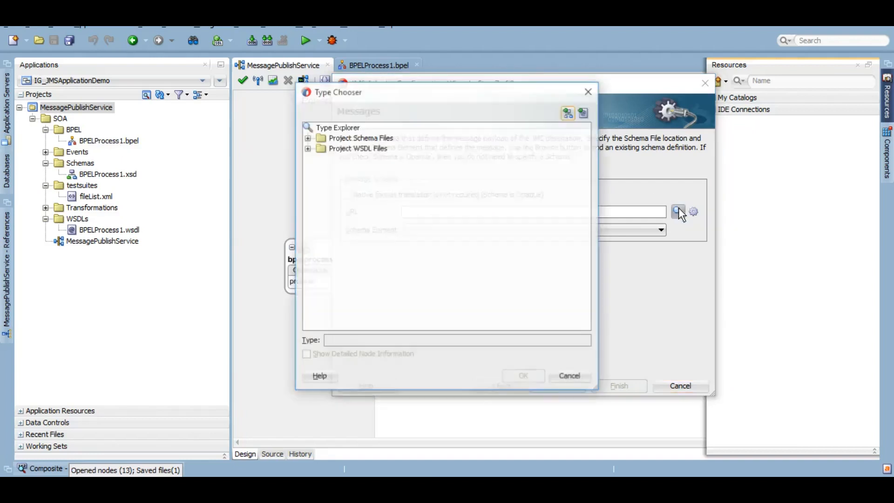
{"action": "left_click", "coordinate": [307, 137]}
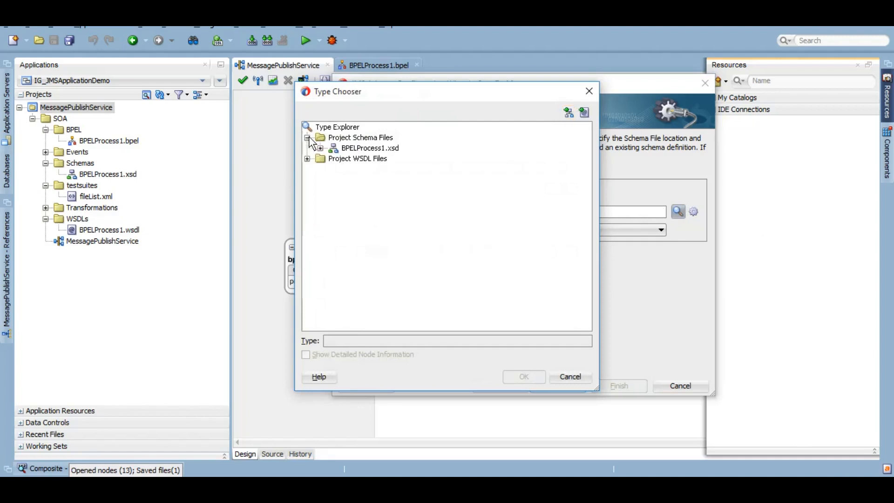
{"action": "left_click", "coordinate": [321, 147]}
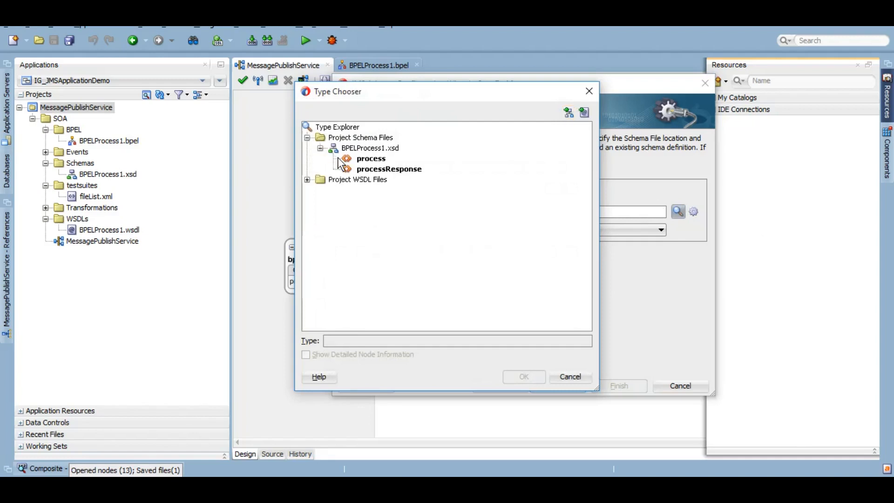
{"action": "left_click", "coordinate": [371, 159]}
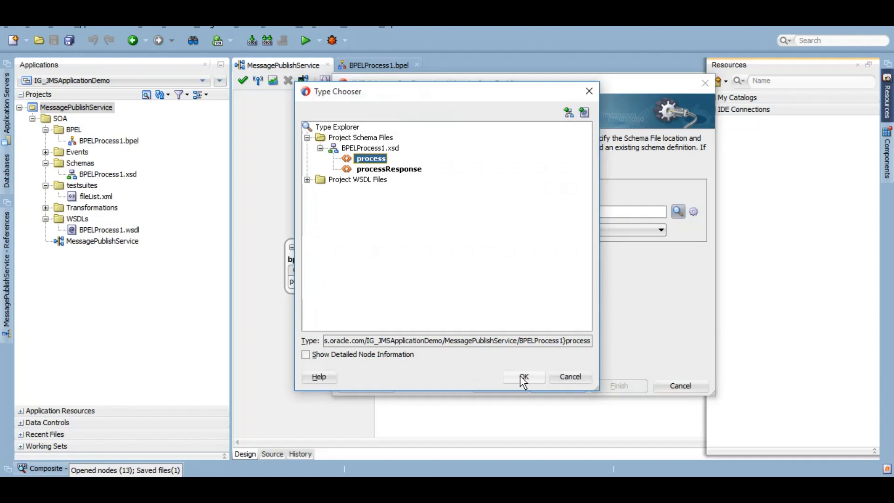
{"action": "left_click", "coordinate": [522, 377]}
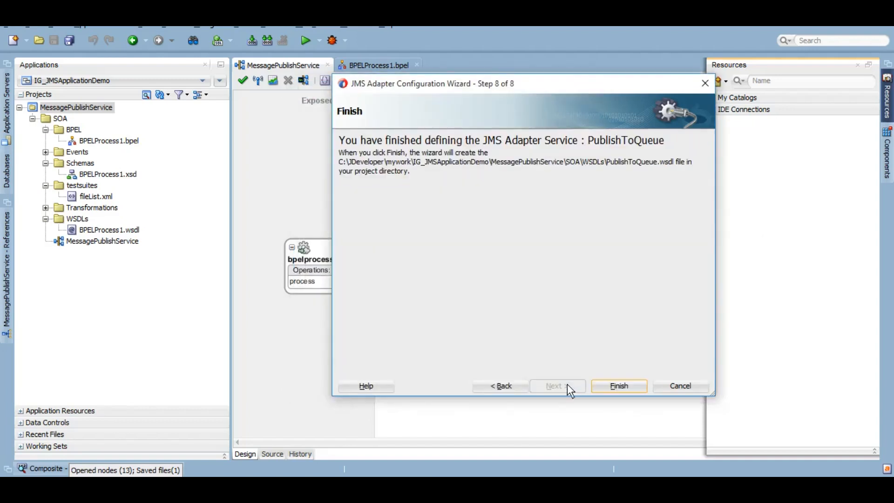
{"action": "left_click", "coordinate": [618, 385]}
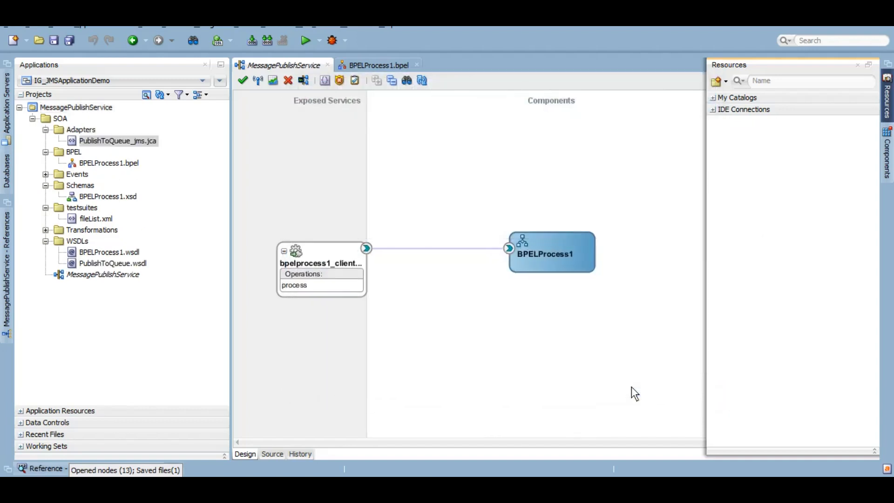
{"action": "mouse_move", "coordinate": [654, 71]}
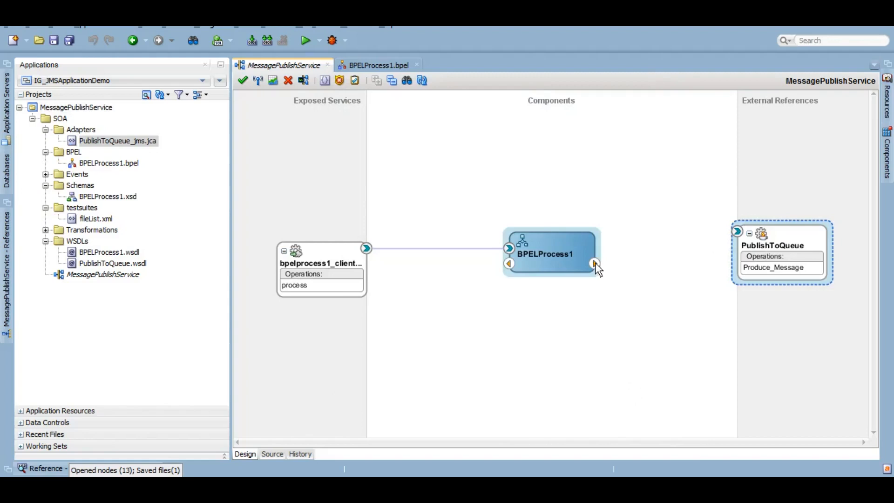
Wire BPELProcess1 to PublishToQueue and open its BPEL flow
{"action": "left_click_drag", "start_coordinate": [594, 262], "coordinate": [737, 246]}
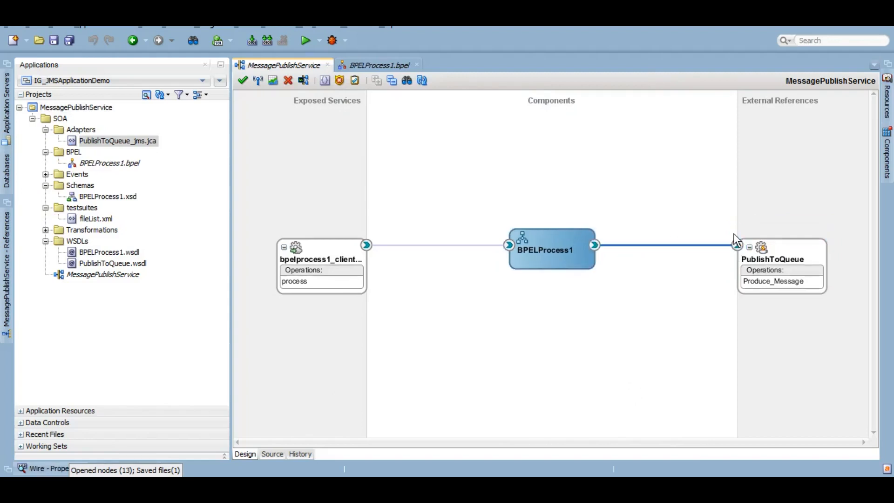
{"action": "left_click", "coordinate": [551, 249]}
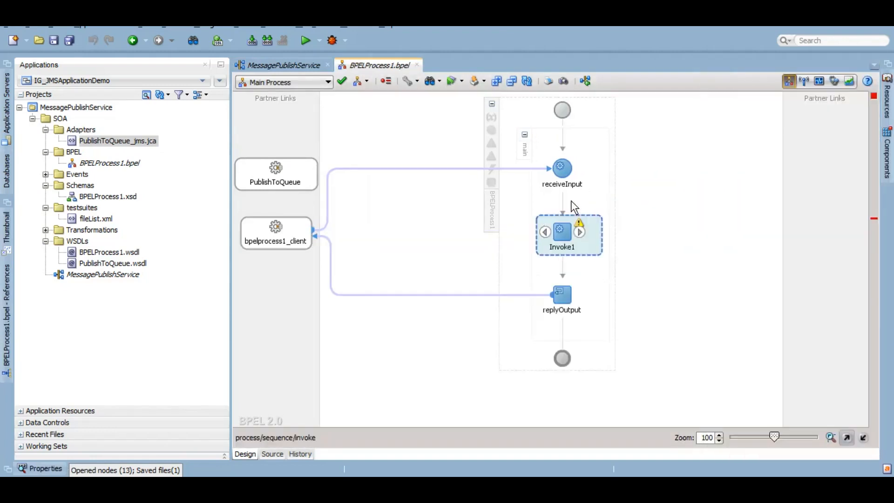
Rename Invoke1 to InvokeJMSPublish and give it a new Produce_Message input variable
{"action": "double_click", "coordinate": [561, 246]}
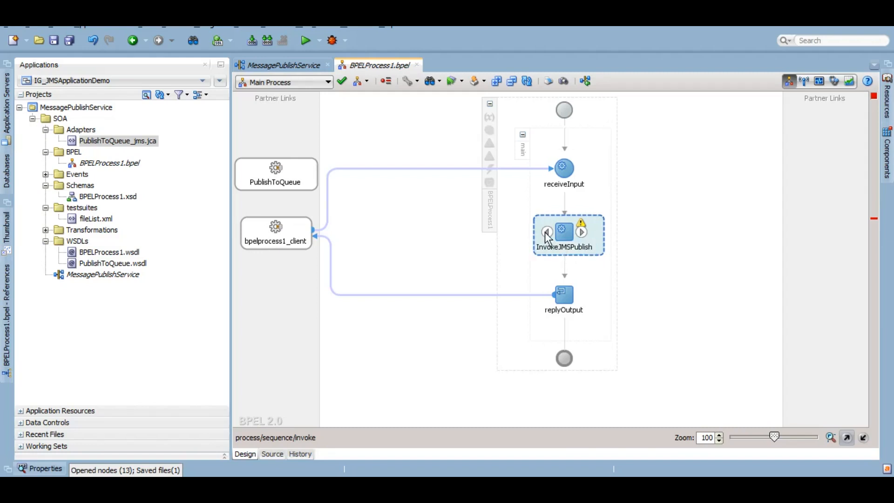
{"action": "double_click", "coordinate": [563, 230]}
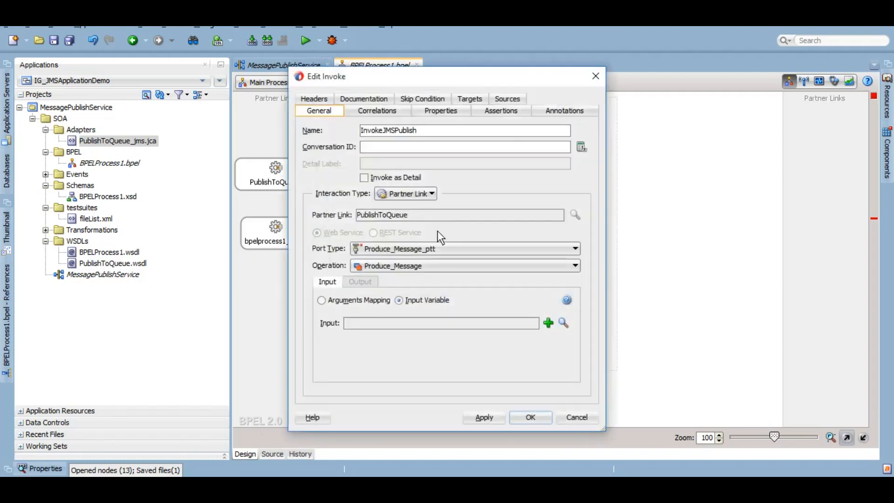
{"action": "left_click", "coordinate": [548, 322]}
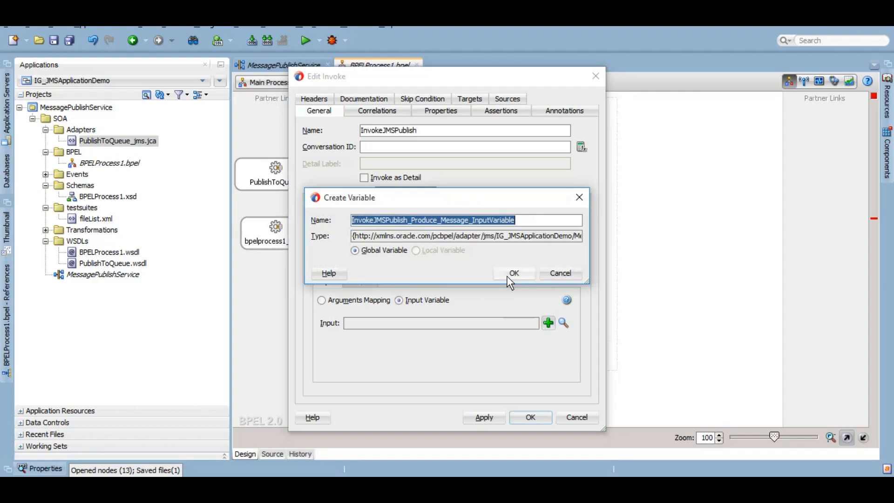
{"action": "left_click", "coordinate": [513, 272]}
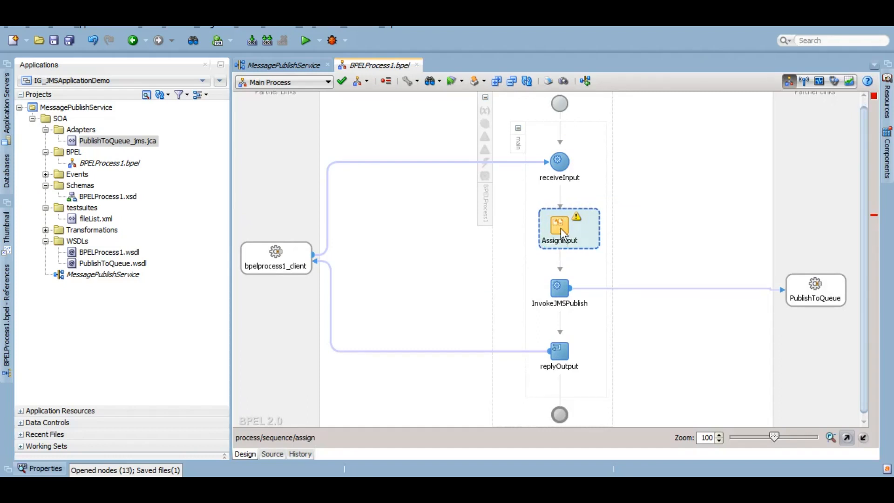
In AssignInput, map inputVariable's client:input onto the JMS publish variable's client:input
{"action": "double_click", "coordinate": [569, 228]}
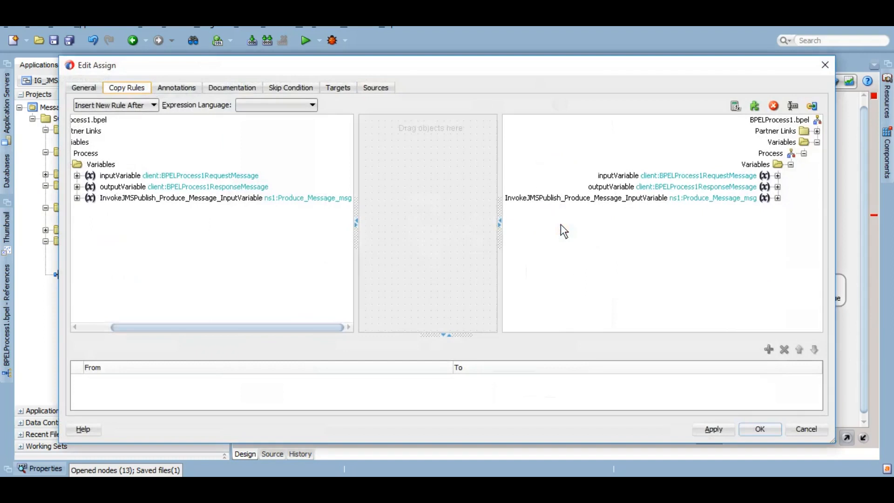
{"action": "right_click", "coordinate": [583, 197]}
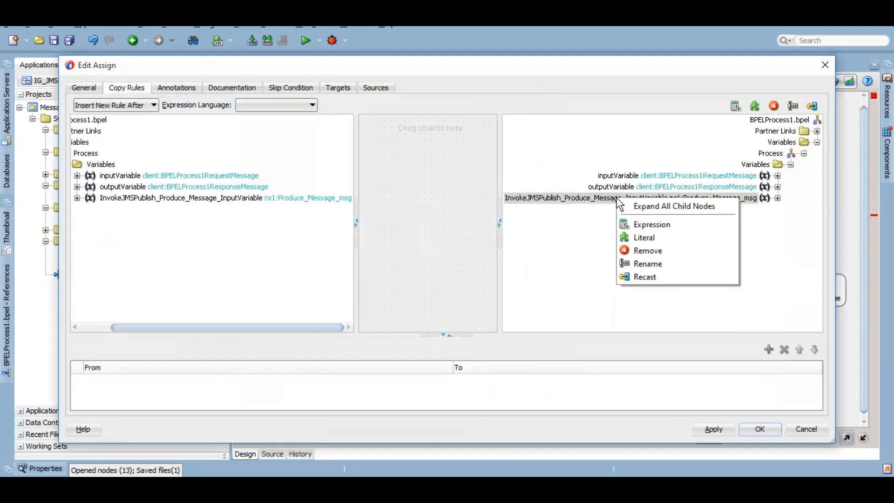
{"action": "left_click", "coordinate": [674, 206]}
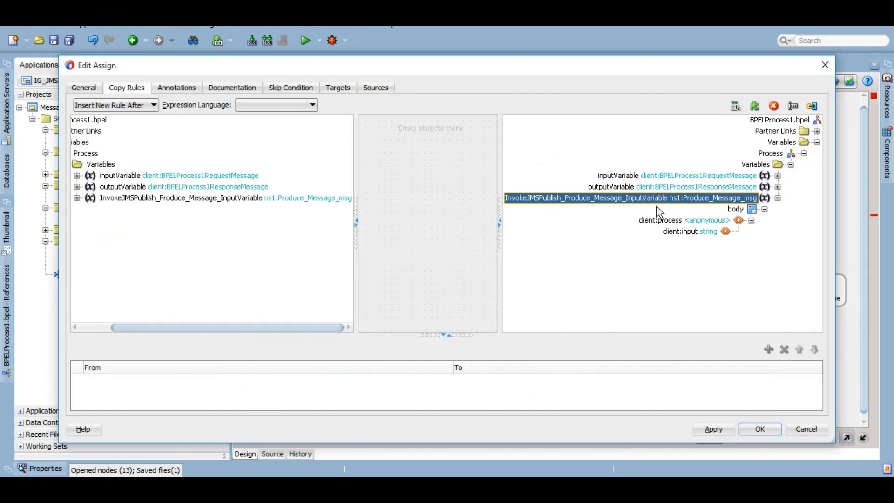
{"action": "mouse_move", "coordinate": [150, 181]}
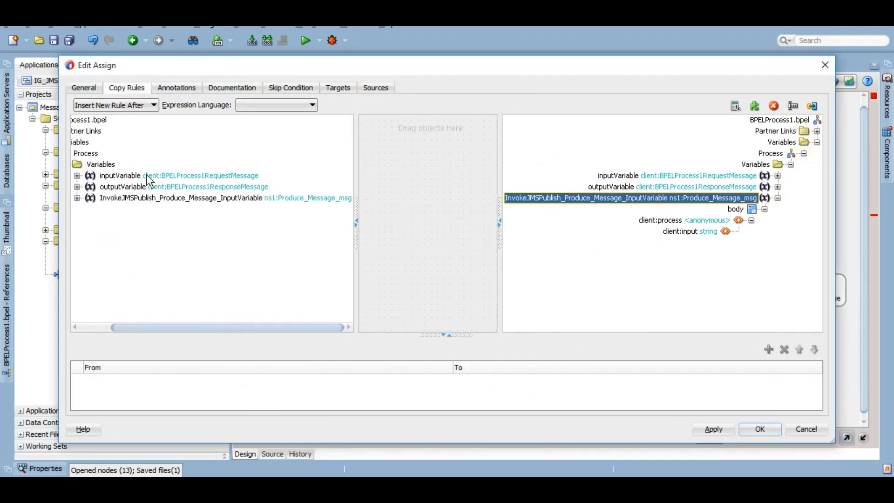
{"action": "left_click", "coordinate": [77, 175]}
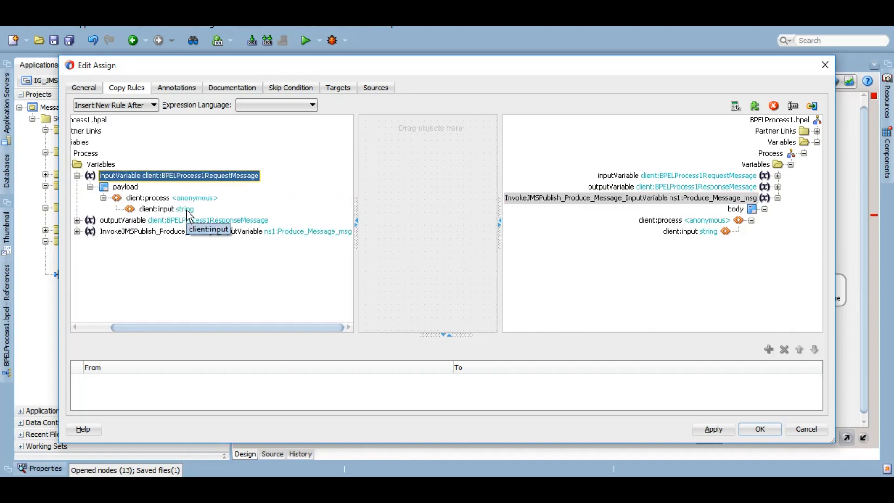
{"action": "left_click_drag", "start_coordinate": [166, 209], "coordinate": [690, 231]}
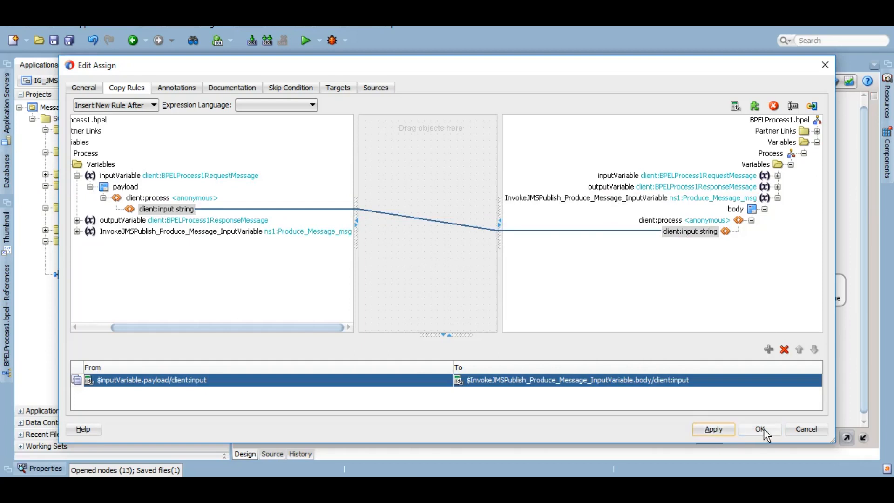
{"action": "left_click", "coordinate": [759, 429]}
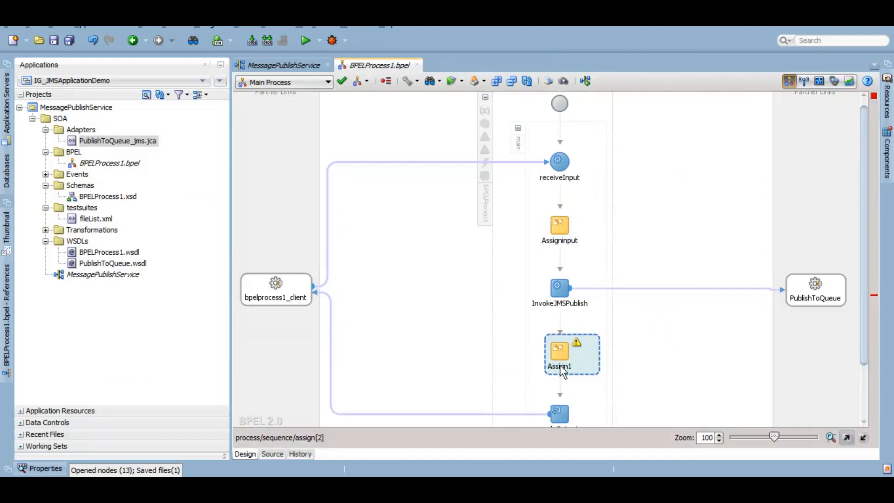
Rename Assign1 to AssignOutput and set client:result to 'Message published to queue'
{"action": "double_click", "coordinate": [559, 365]}
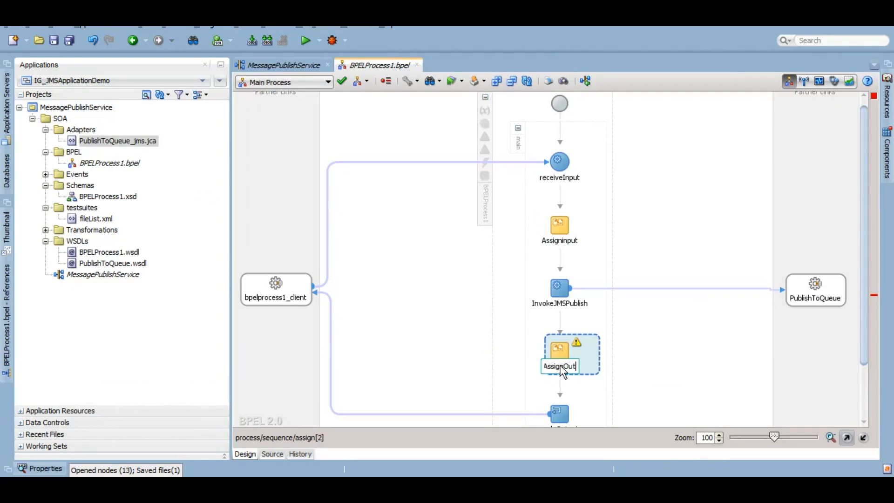
{"action": "double_click", "coordinate": [559, 366]}
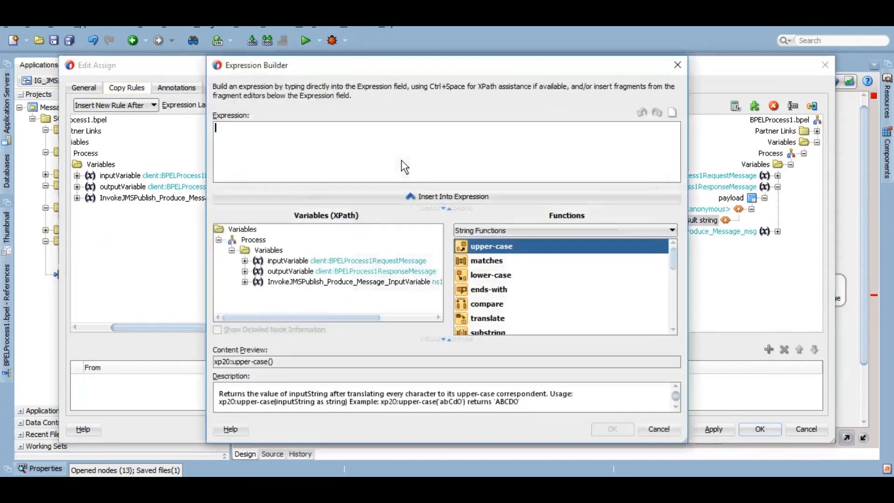
{"action": "type", "text": "'M'"}
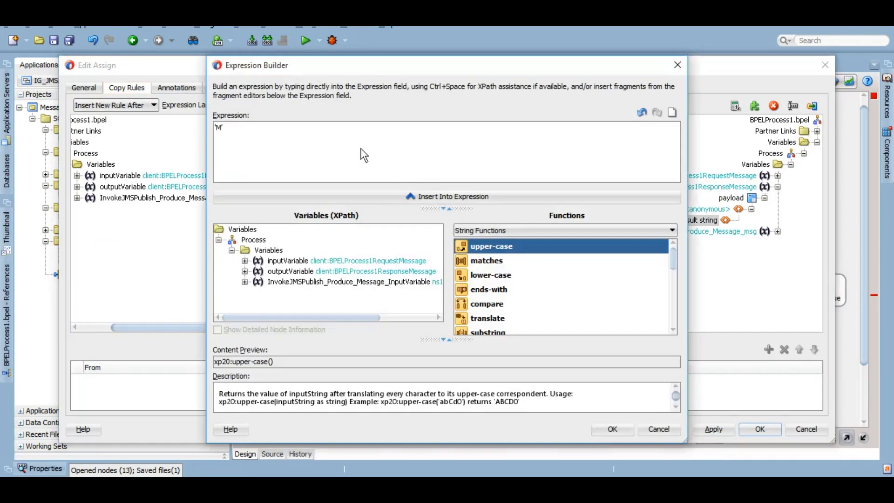
{"action": "type", "text": "essage published to queue"}
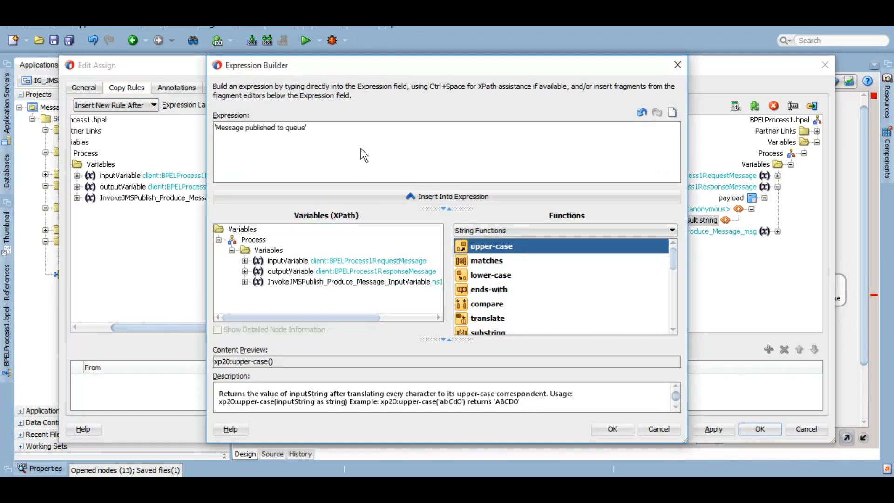
{"action": "left_click", "coordinate": [612, 428]}
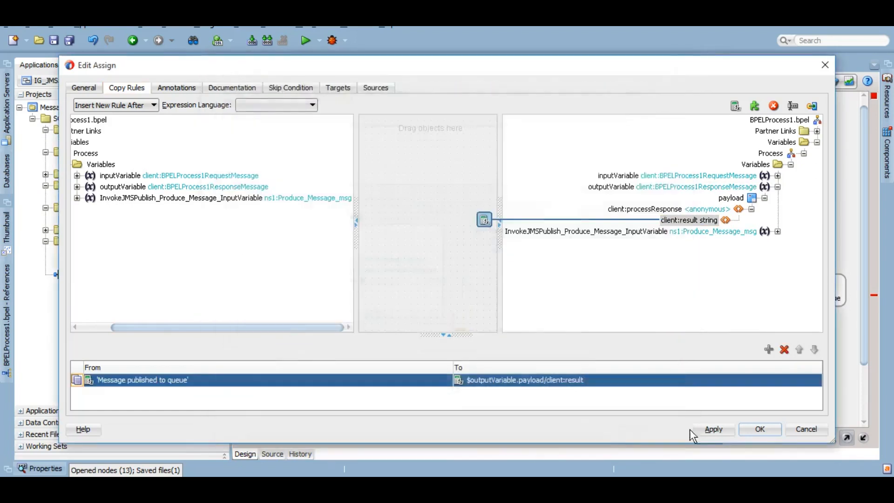
{"action": "left_click", "coordinate": [759, 429]}
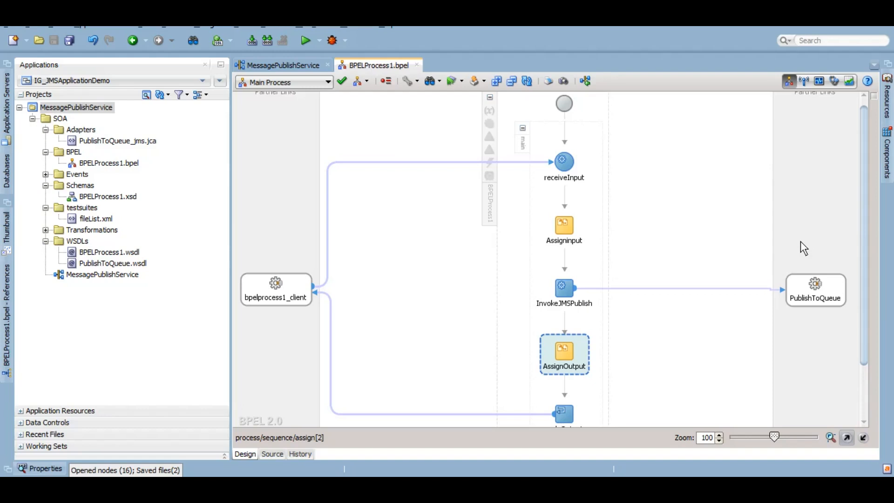
{"action": "mouse_move", "coordinate": [563, 259]}
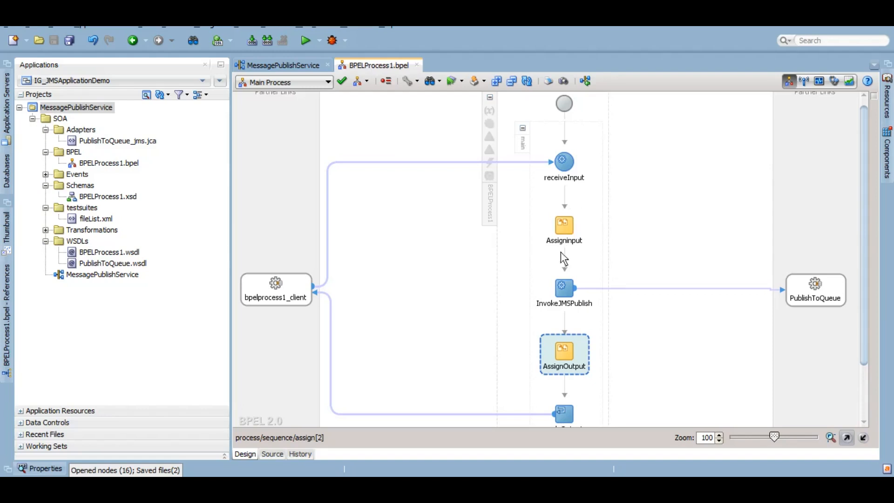
{"action": "mouse_move", "coordinate": [580, 356]}
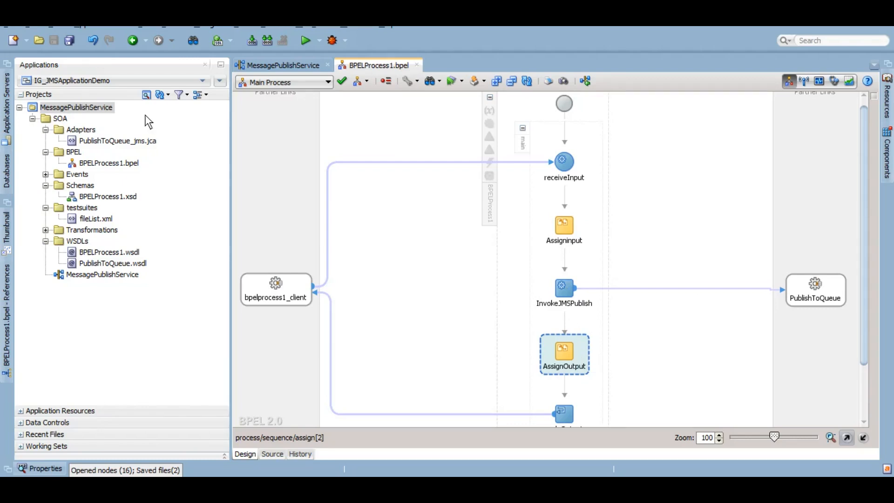
Deploy MessagePublishService revision 1.0 to soa_domain's AdminServer in the IG_JMS_Demos partition
{"action": "right_click", "coordinate": [76, 107]}
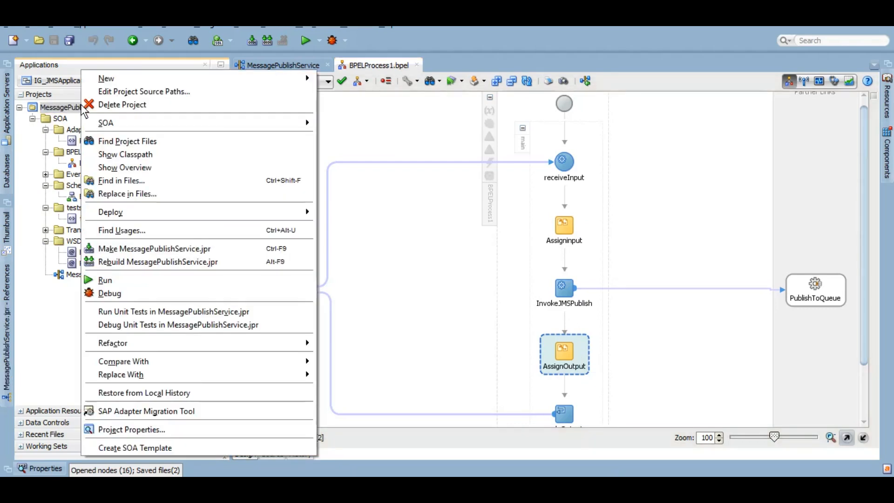
{"action": "mouse_move", "coordinate": [109, 211]}
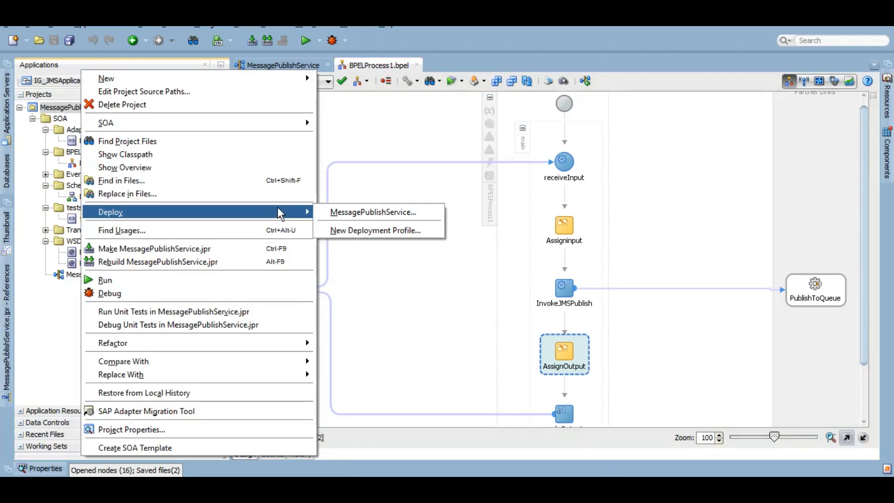
{"action": "left_click", "coordinate": [372, 212]}
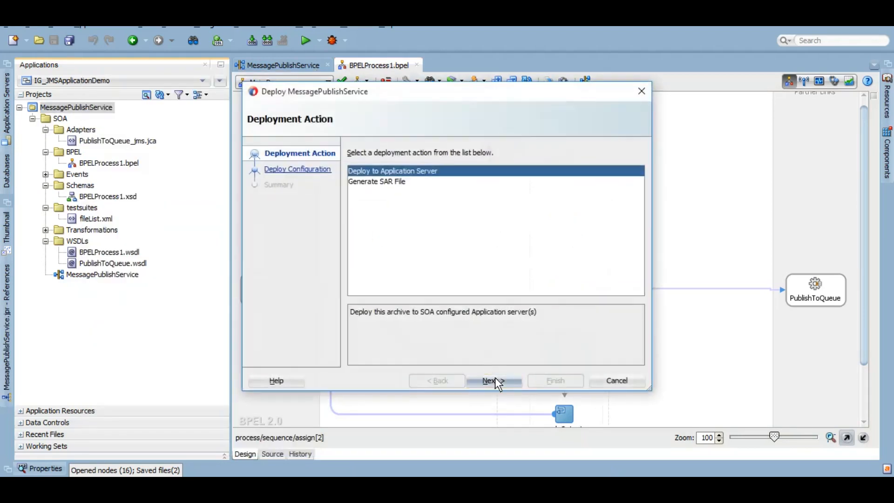
{"action": "left_click", "coordinate": [493, 381]}
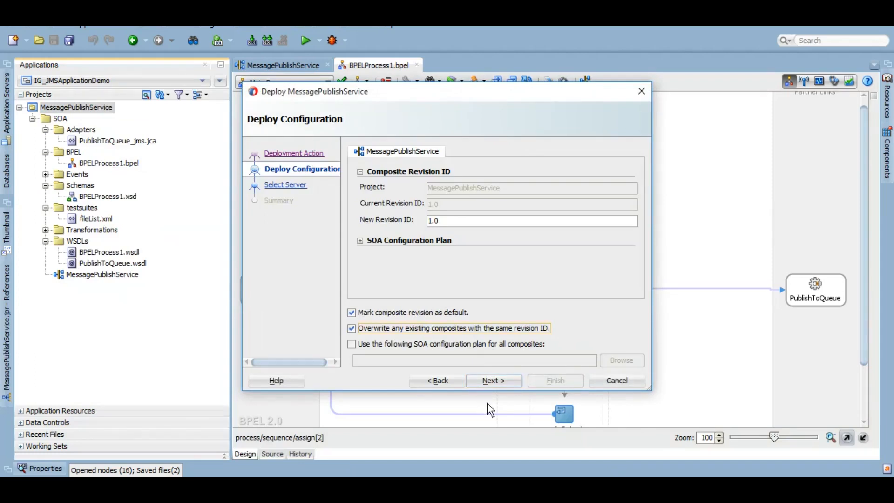
{"action": "left_click", "coordinate": [492, 380]}
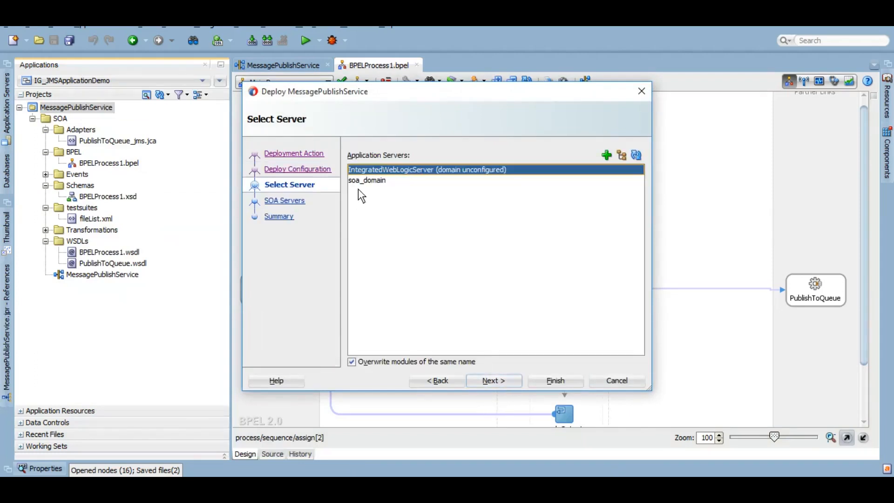
{"action": "left_click", "coordinate": [366, 179]}
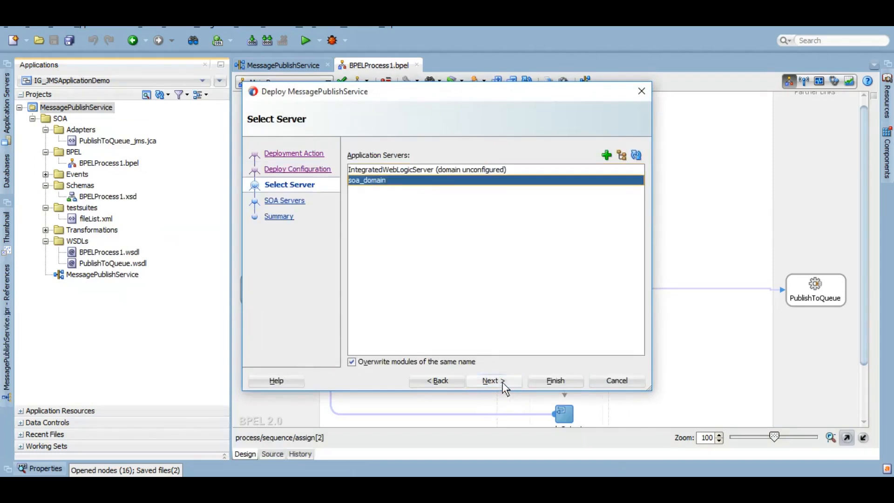
{"action": "left_click", "coordinate": [490, 380]}
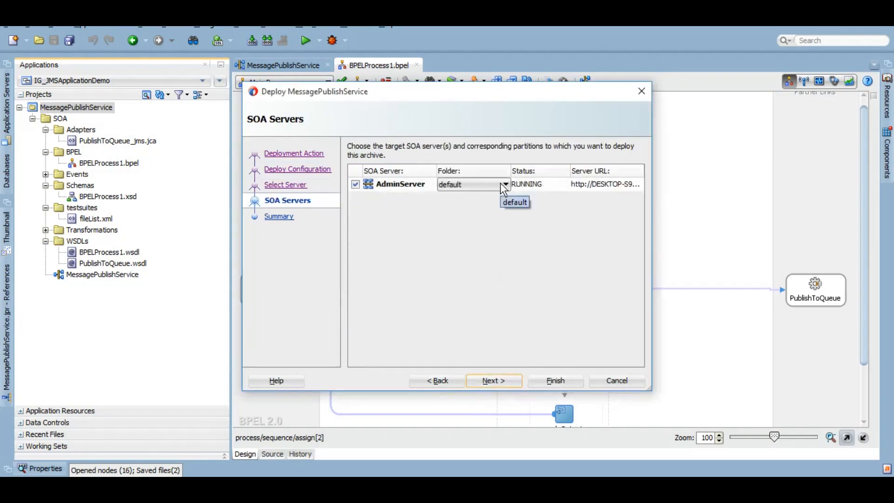
{"action": "left_click", "coordinate": [504, 184]}
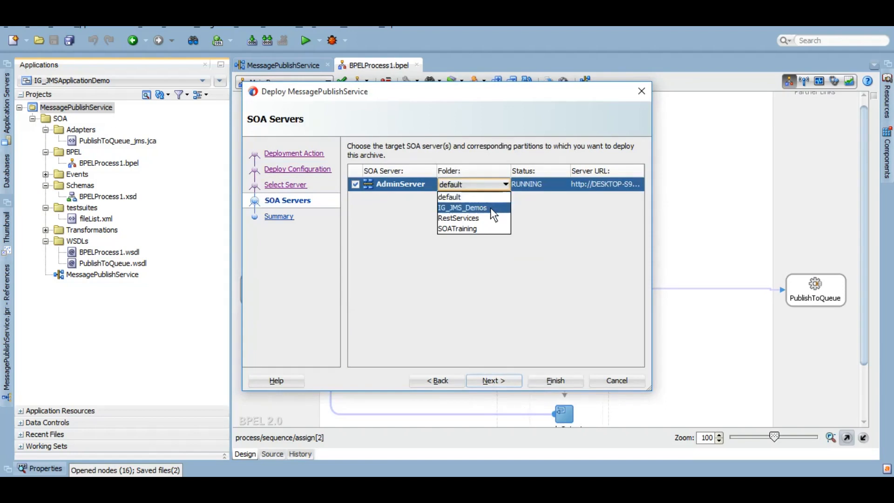
{"action": "left_click", "coordinate": [461, 207]}
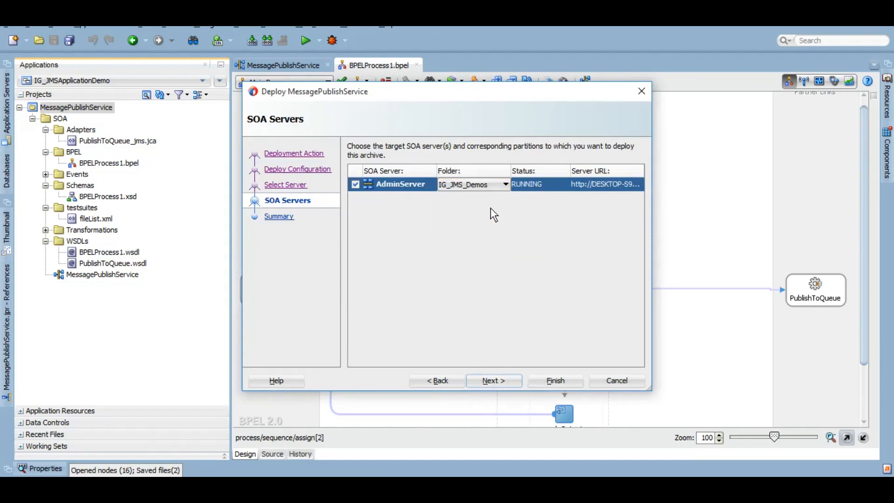
{"action": "left_click", "coordinate": [493, 380]}
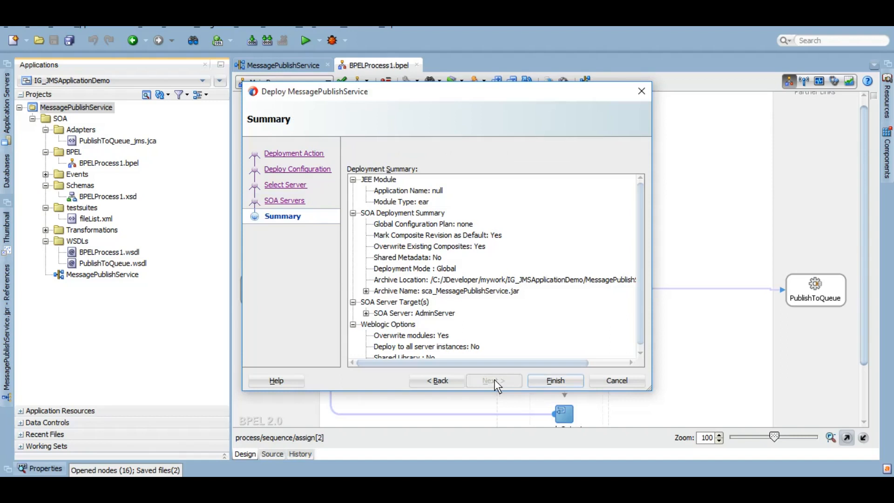
{"action": "left_click", "coordinate": [554, 380]}
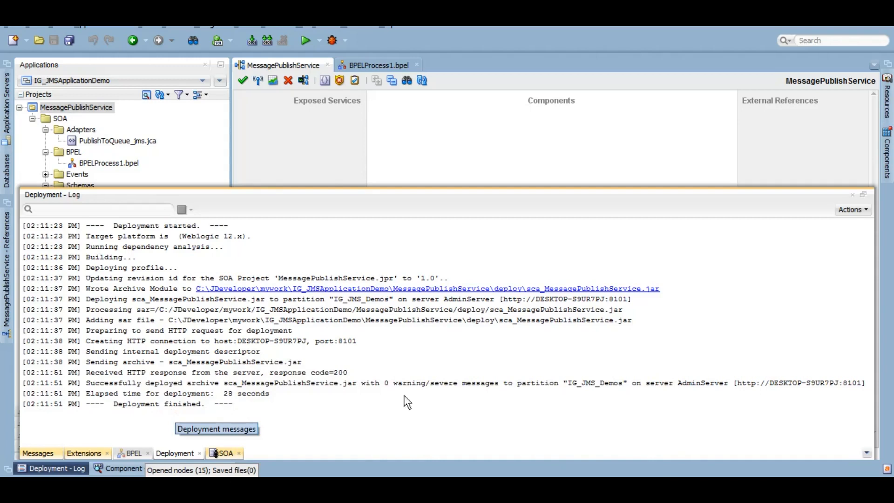
{"action": "mouse_move", "coordinate": [573, 419]}
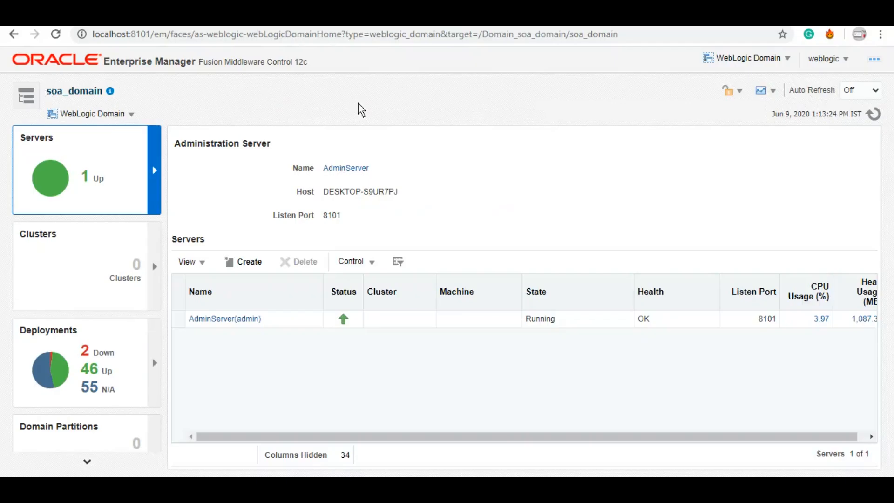
{"action": "mouse_move", "coordinate": [66, 85]}
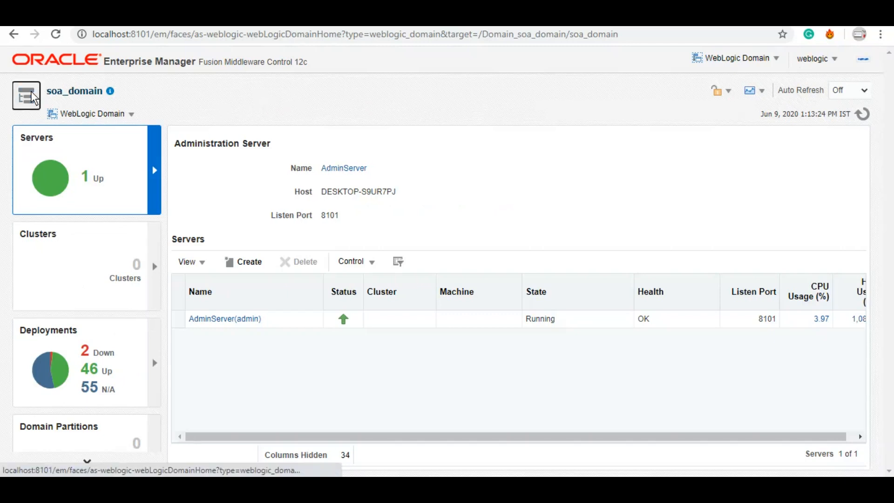
Navigate from soa-infra's Deployed Composites to the MessagePublishService [1.0] composite home
{"action": "left_click", "coordinate": [25, 95]}
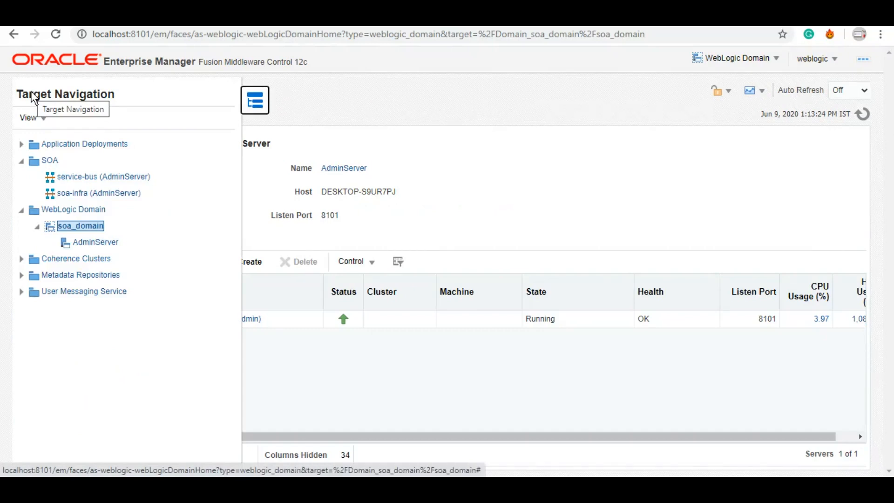
{"action": "mouse_move", "coordinate": [97, 193]}
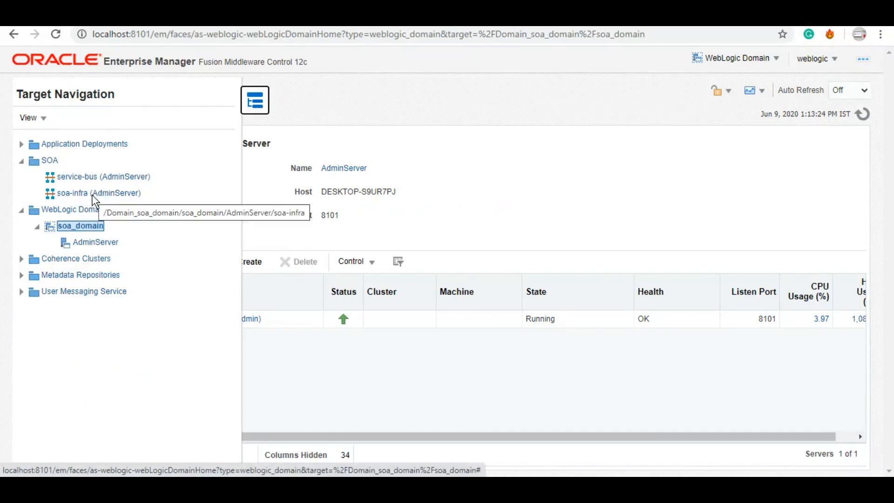
{"action": "left_click", "coordinate": [97, 193]}
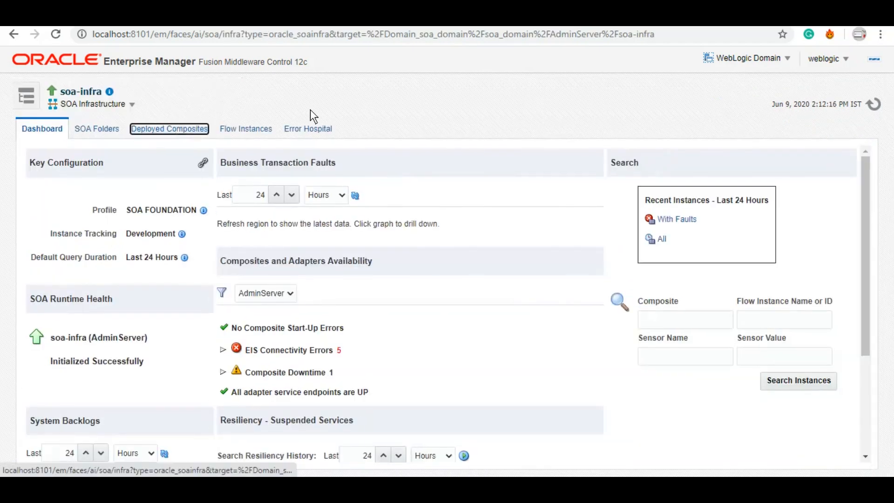
{"action": "left_click", "coordinate": [169, 128]}
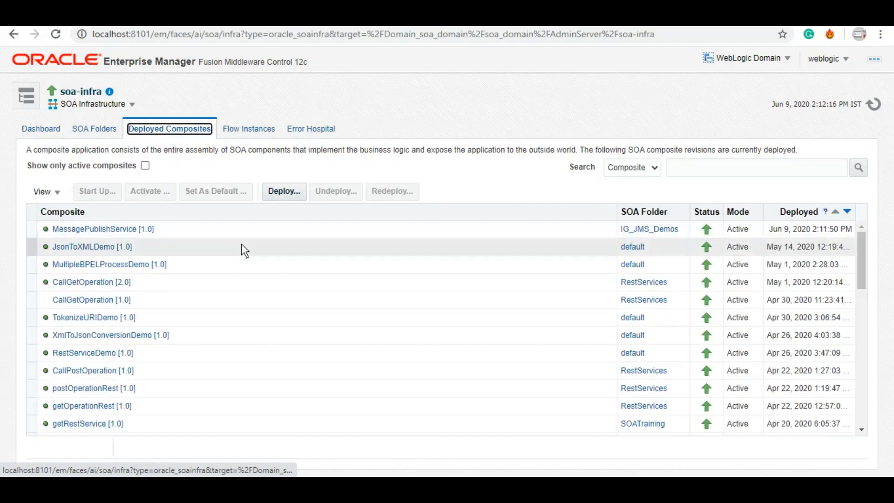
{"action": "mouse_move", "coordinate": [103, 228]}
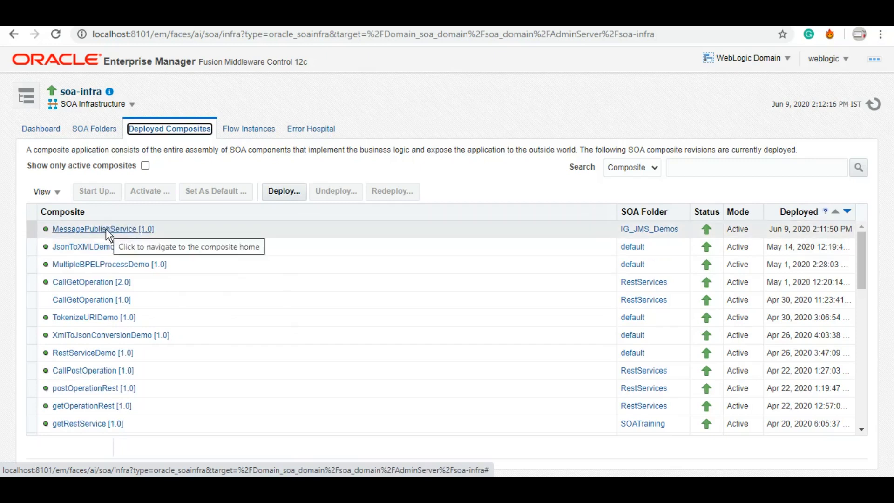
{"action": "left_click", "coordinate": [102, 228]}
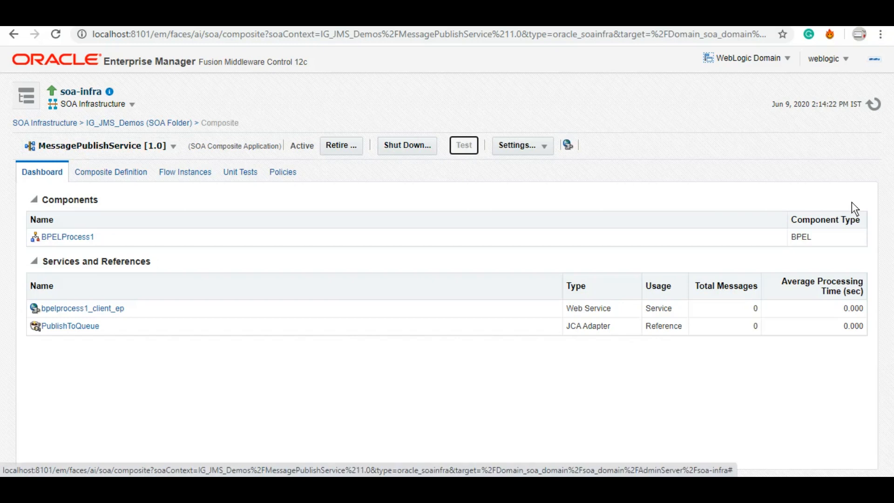
{"action": "left_click", "coordinate": [463, 145]}
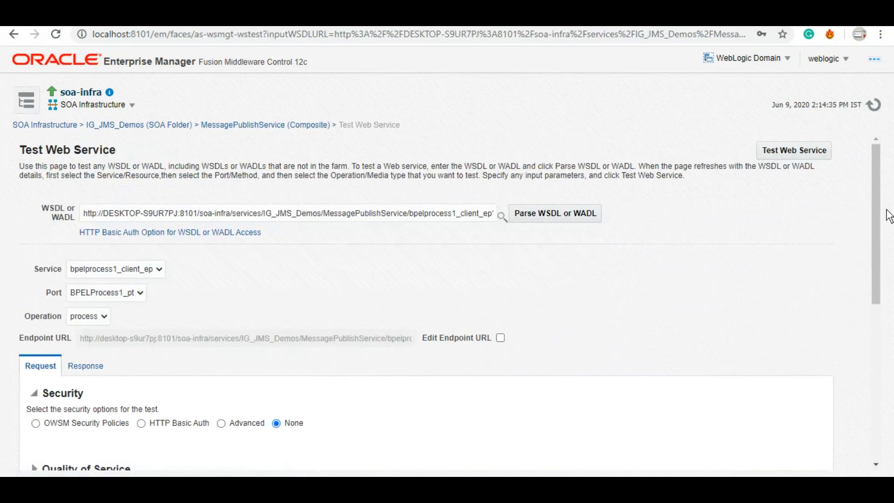
{"action": "scroll", "scroll_direction": "down", "scroll_amount": 3}
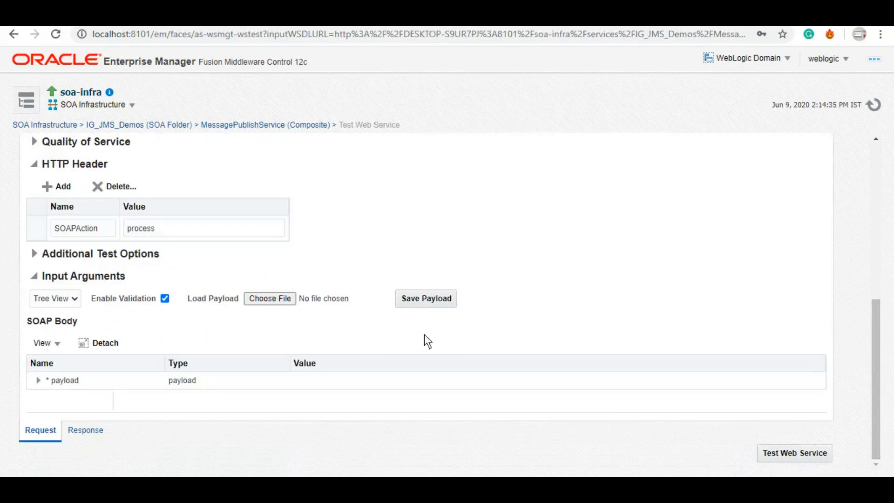
{"action": "left_click", "coordinate": [63, 380]}
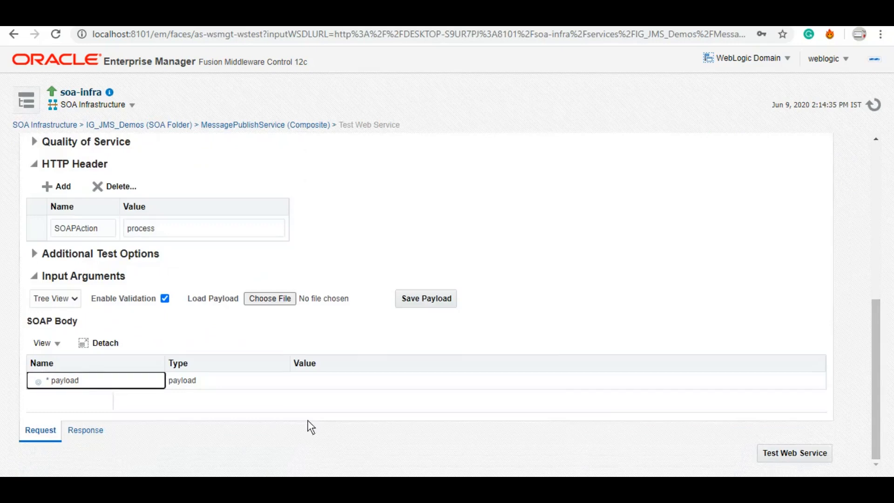
{"action": "type", "text": "S"}
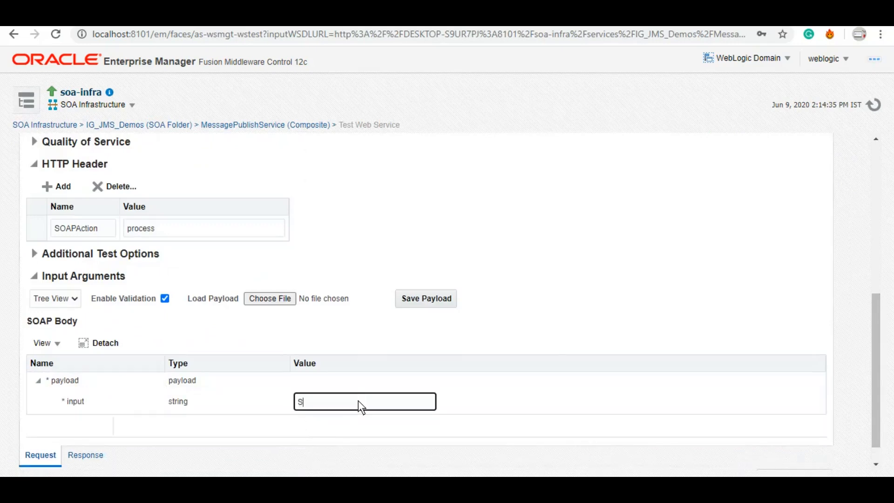
{"action": "type", "text": "Sanjay parashar"}
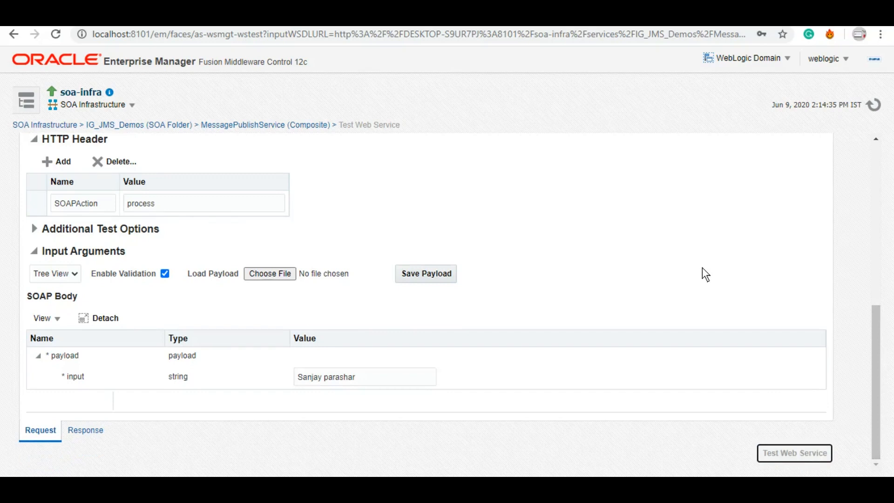
{"action": "left_click", "coordinate": [793, 453]}
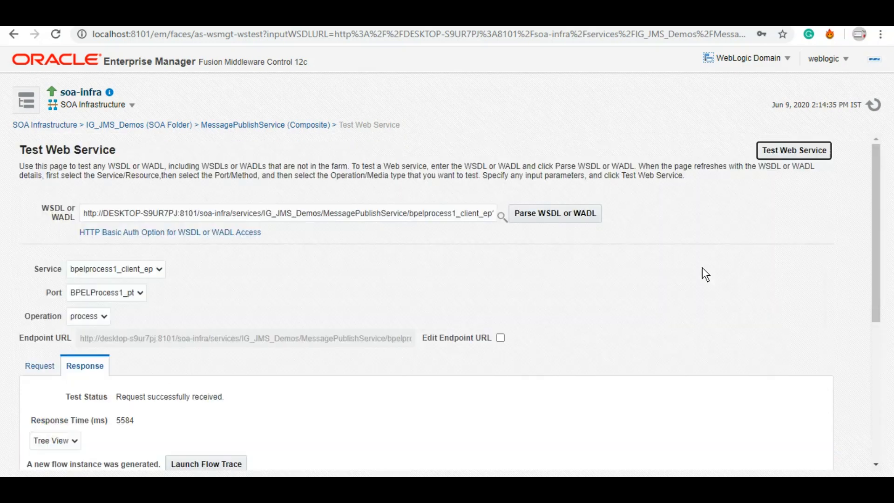
{"action": "scroll", "scroll_direction": "down", "scroll_amount": 3}
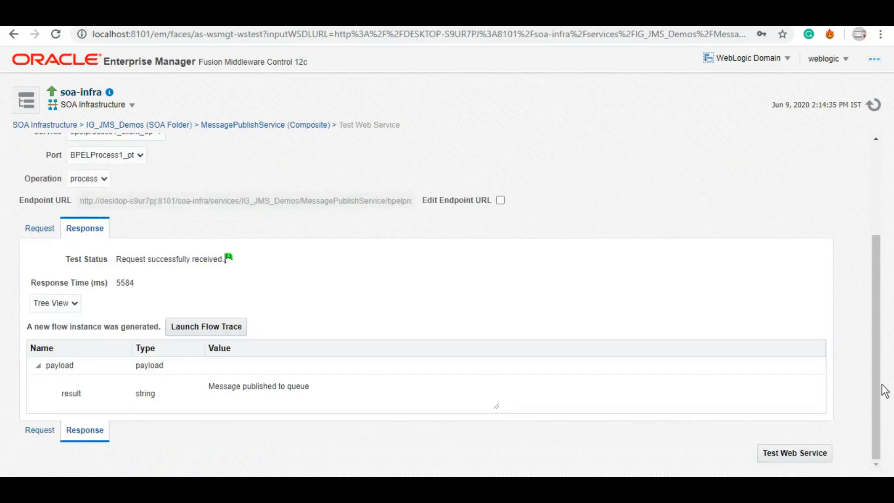
{"action": "mouse_move", "coordinate": [435, 346]}
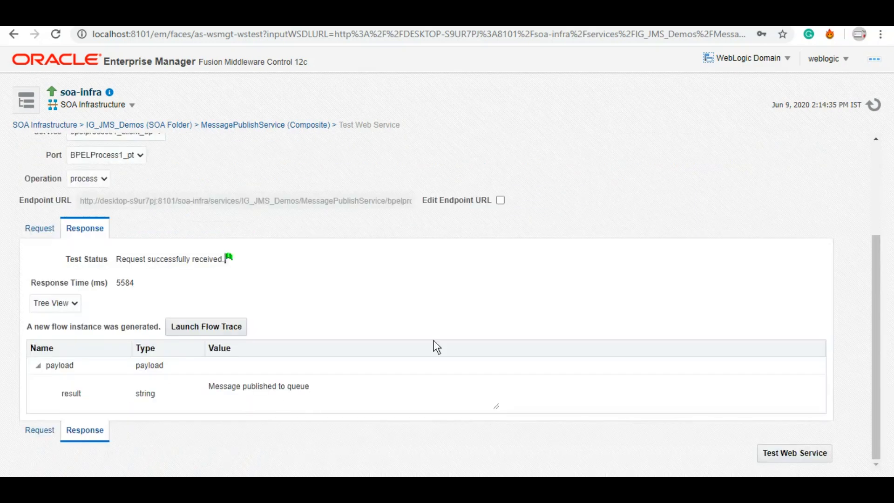
{"action": "mouse_move", "coordinate": [562, 307]}
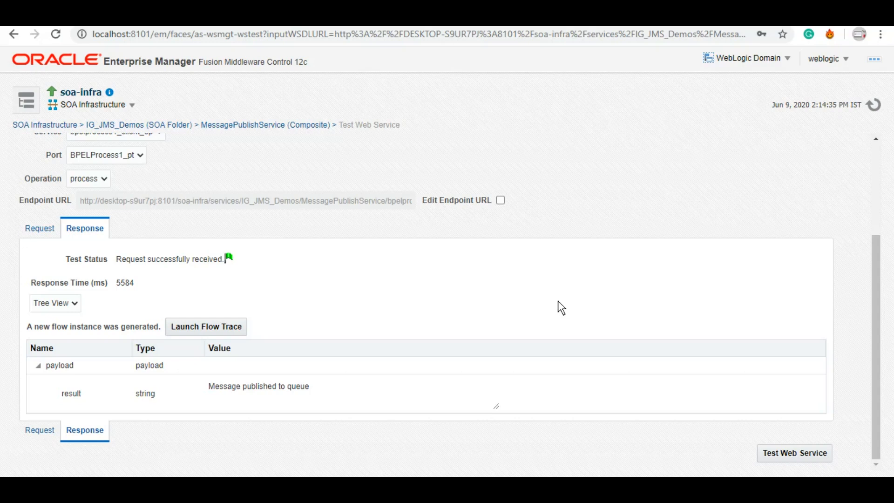
{"action": "mouse_move", "coordinate": [163, 37]}
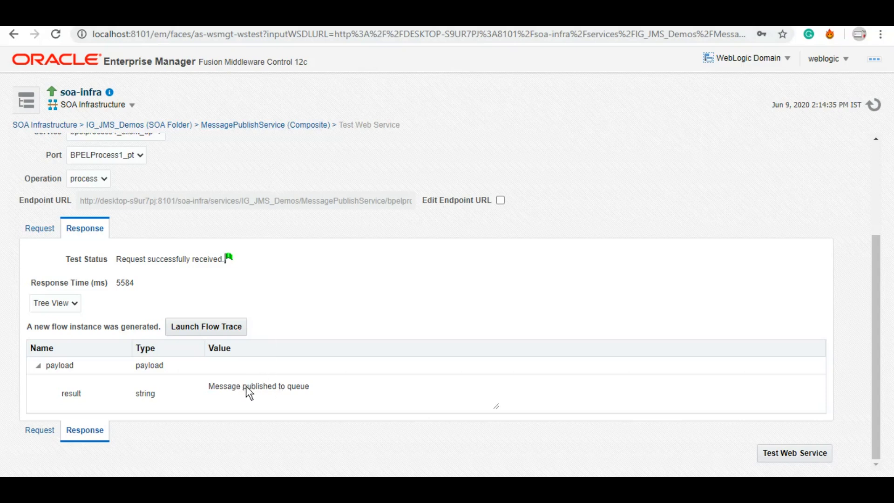
{"action": "mouse_move", "coordinate": [144, 35]}
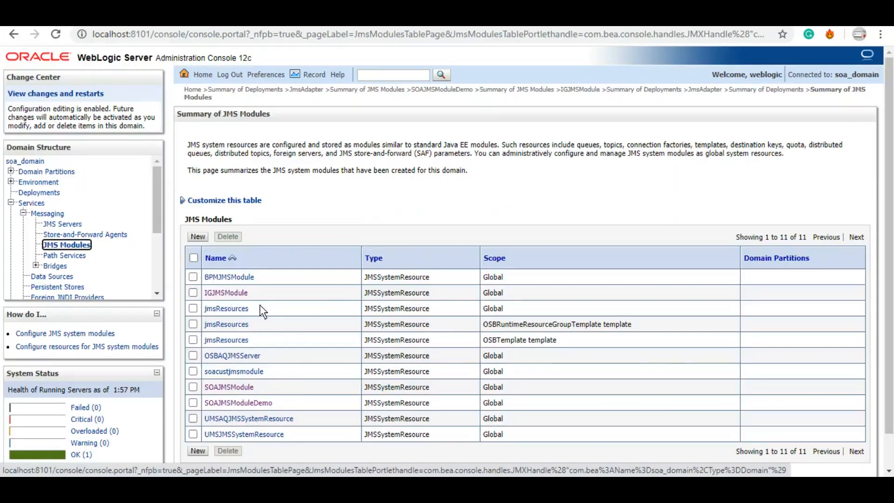
{"action": "mouse_move", "coordinate": [226, 292]}
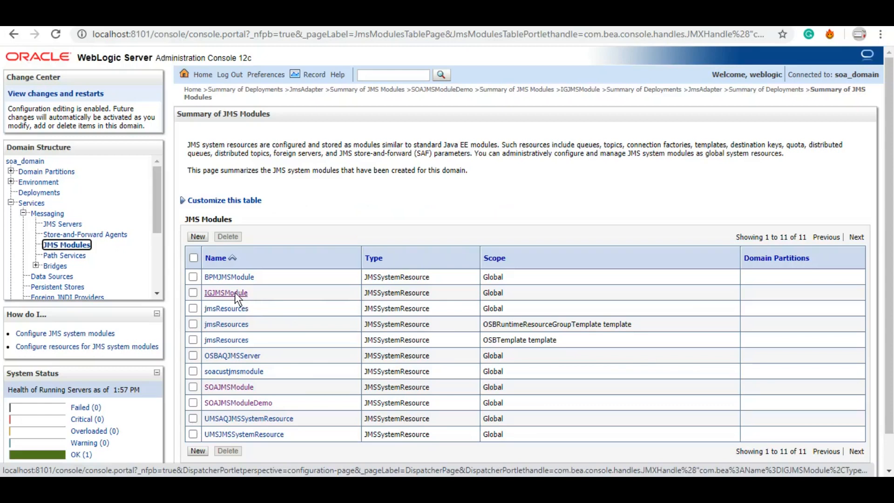
Open IGJMSModule's IGQueueDemo monitoring and view the published message's text
{"action": "left_click", "coordinate": [225, 292]}
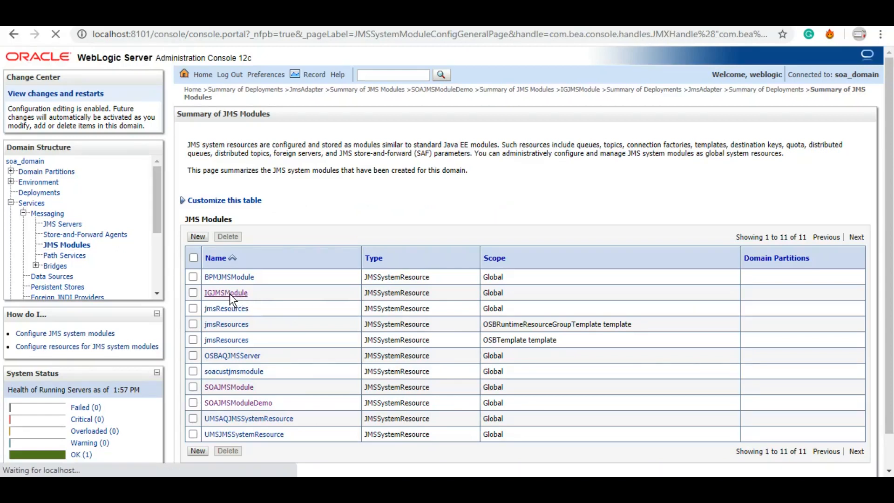
{"action": "left_click", "coordinate": [226, 292]}
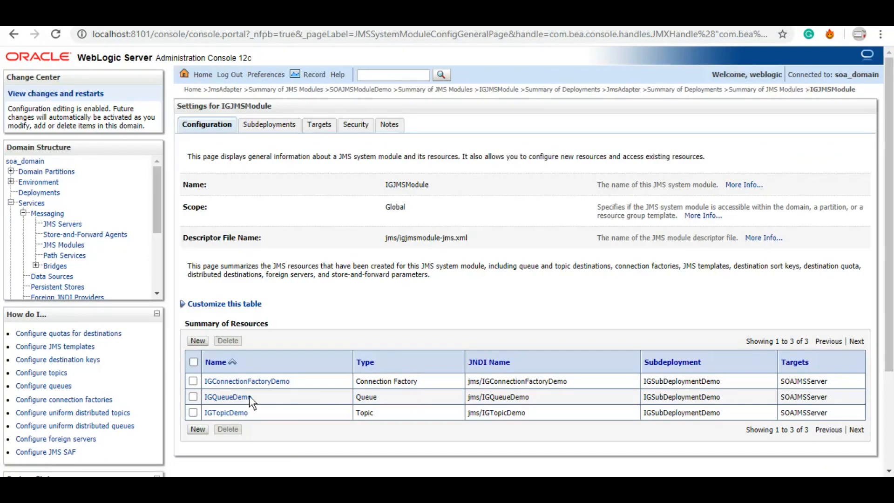
{"action": "left_click", "coordinate": [227, 396]}
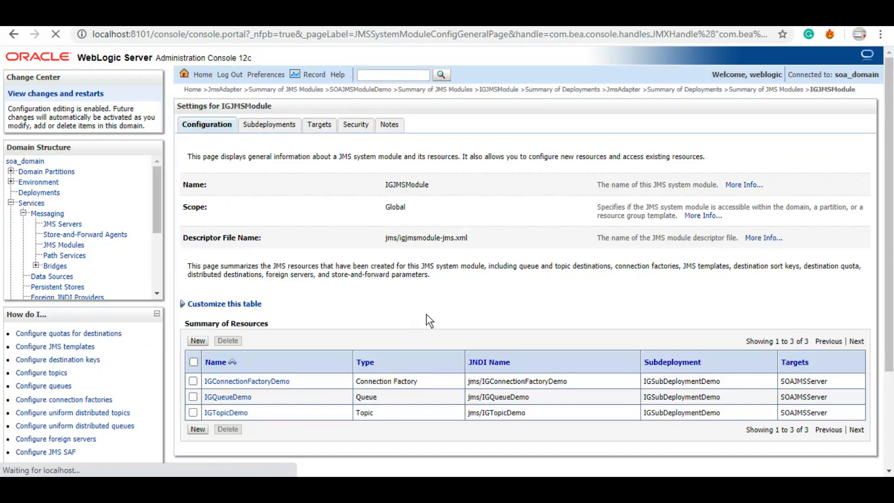
{"action": "left_click", "coordinate": [227, 397]}
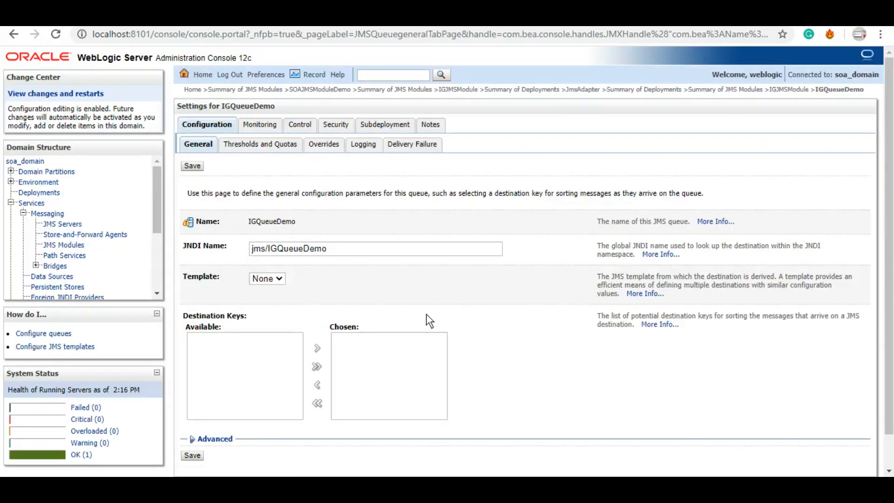
{"action": "left_click", "coordinate": [259, 125]}
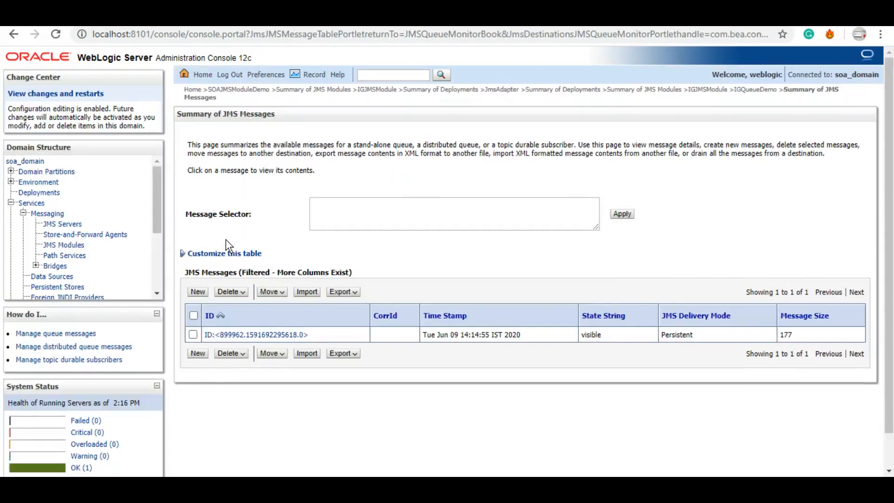
{"action": "left_click", "coordinate": [256, 335]}
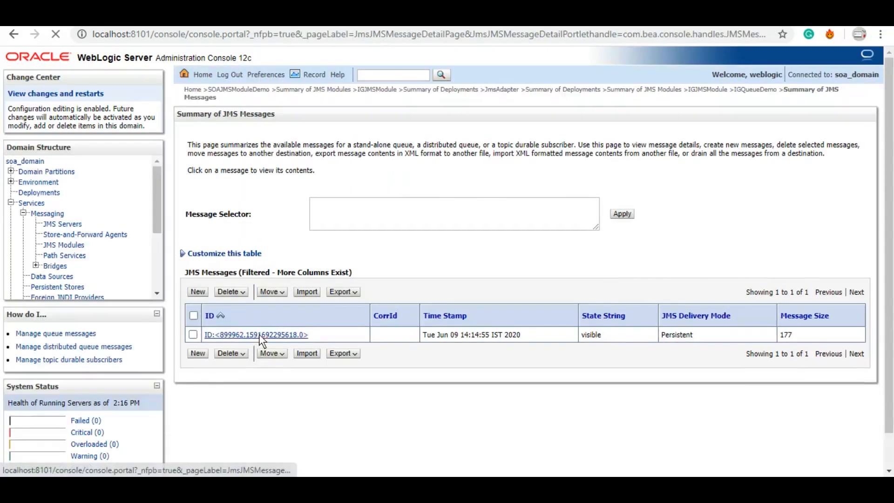
{"action": "left_click", "coordinate": [255, 335]}
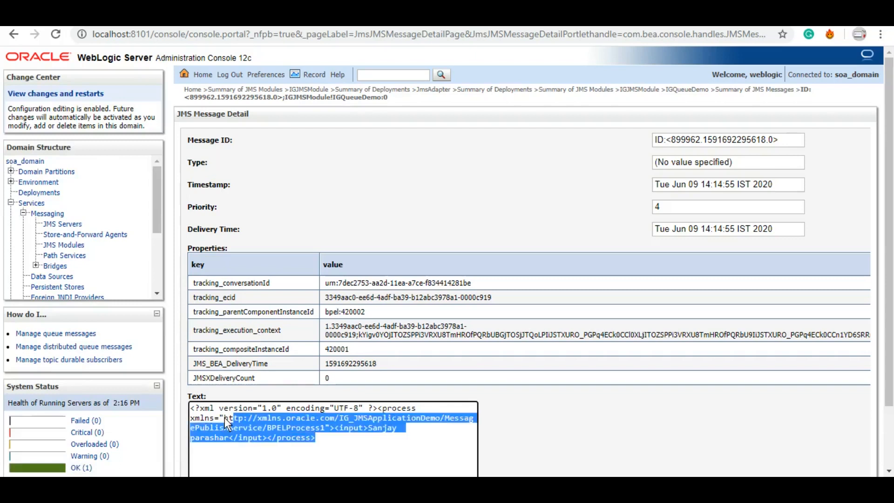